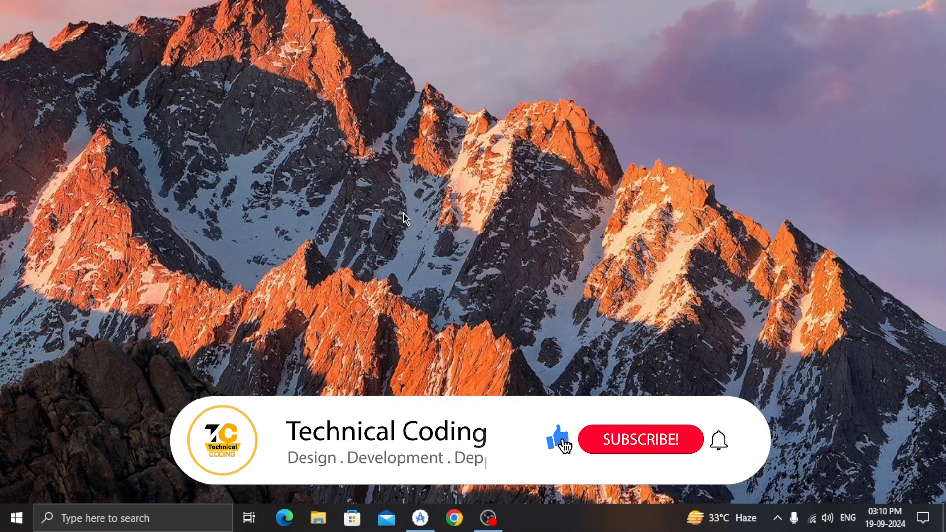
Delete the Hello! TextView and change the layout root to CoordinatorLayout.
left_click(640, 439)
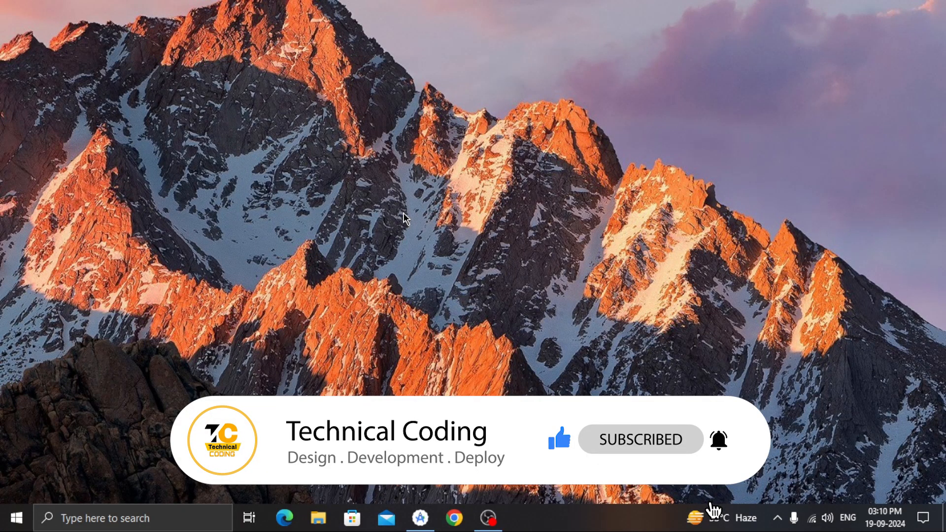
left_click(420, 518)
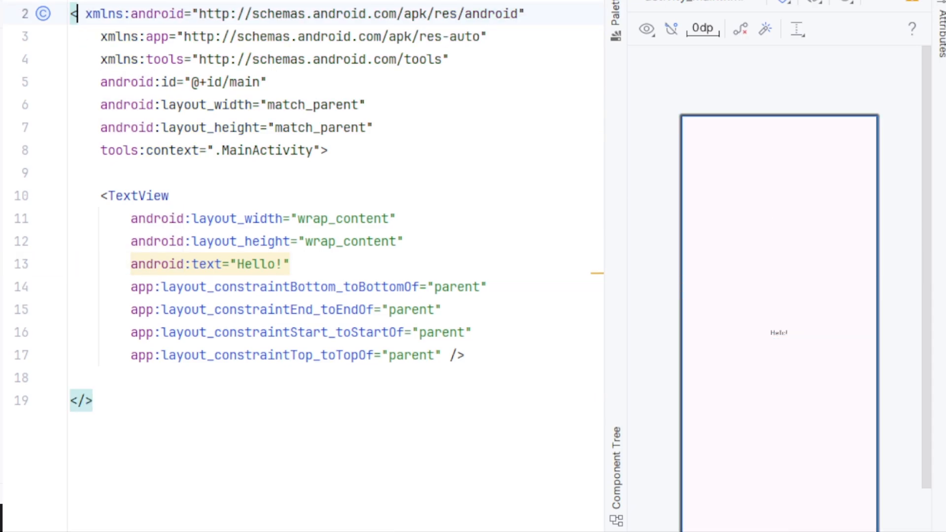
type("Co")
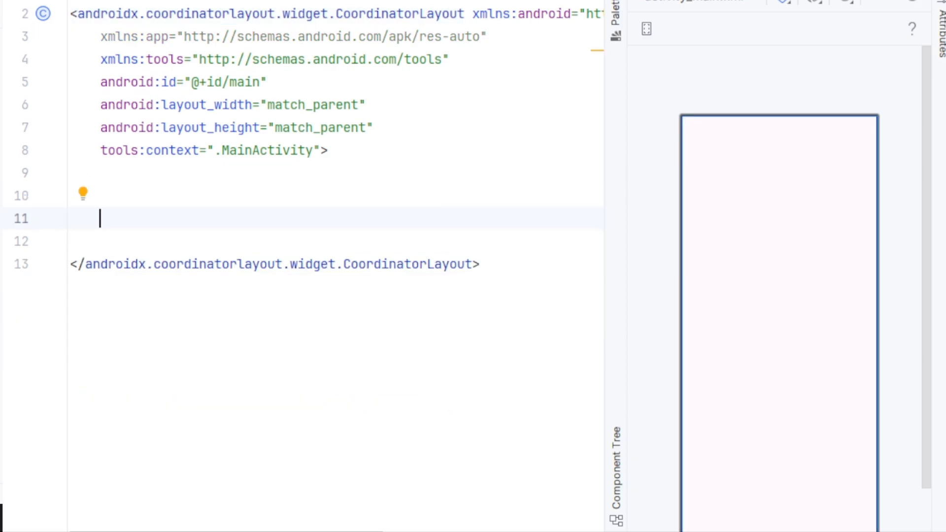
Add a full-width BottomAppBar with id bottmAppBar, wrap_content height and bottom gravity.
type("<bo")
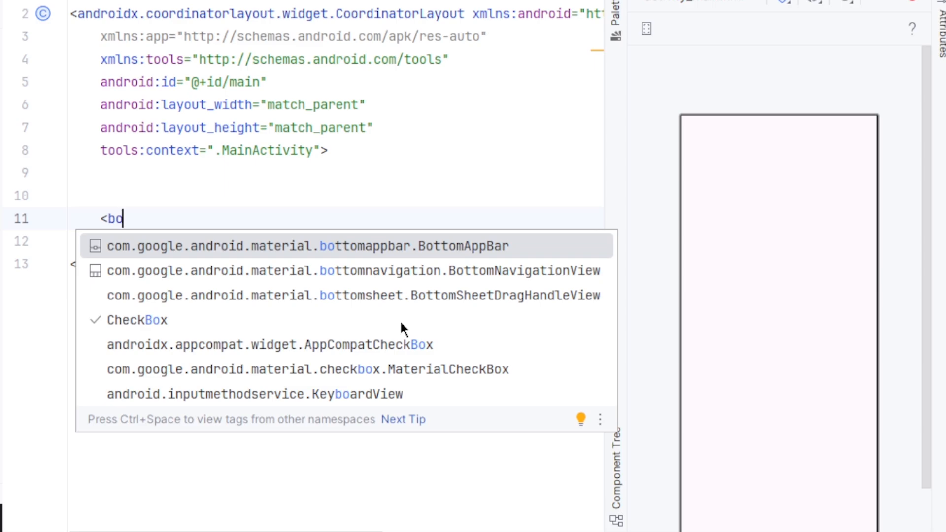
left_click(298, 245)
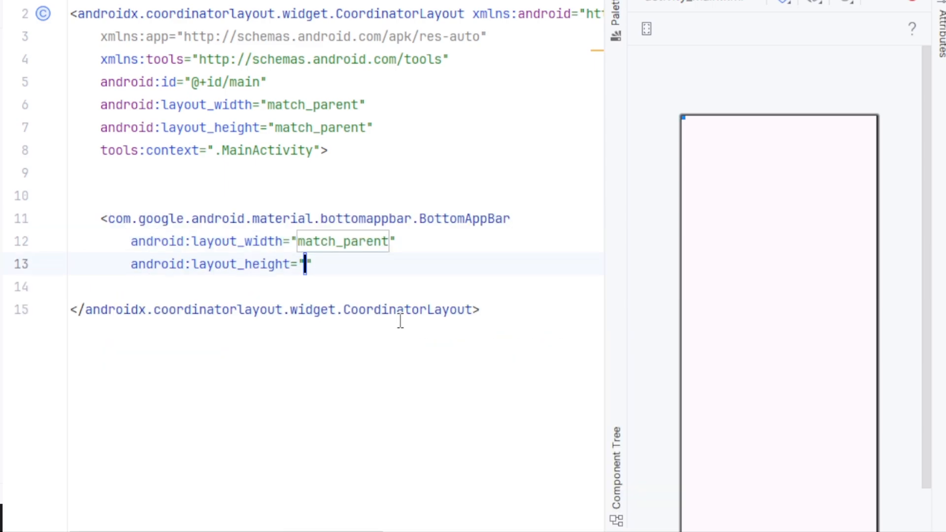
type("wrap_content")
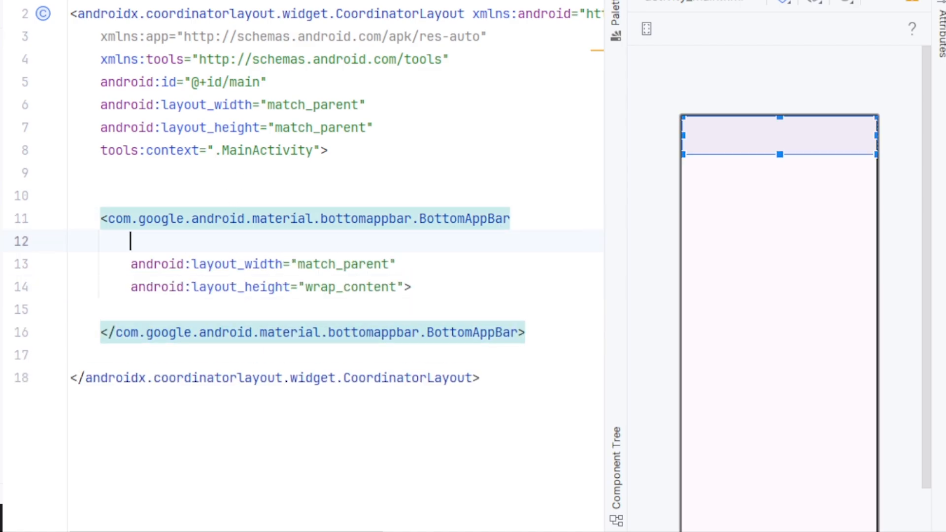
type("android:id=\"@+id/")
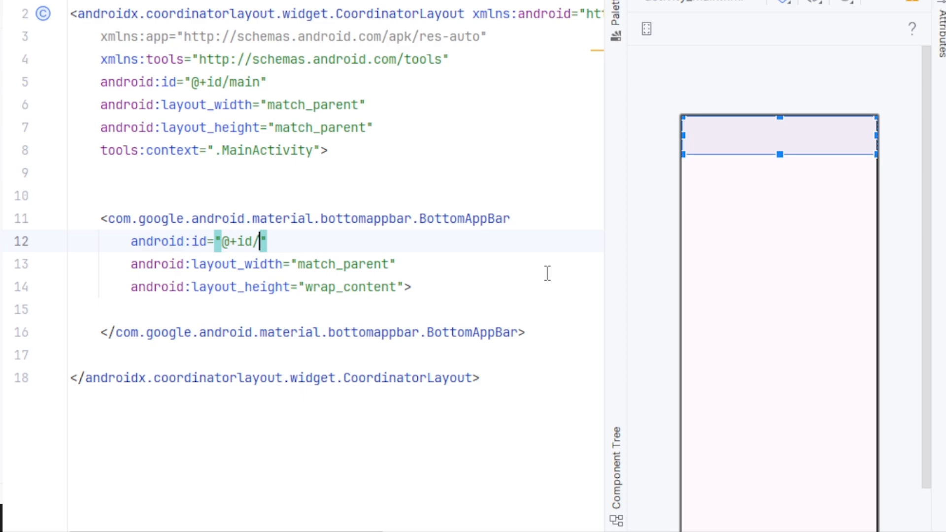
type("bottmAppBar")
type("android:layout_gravity=\"\">")
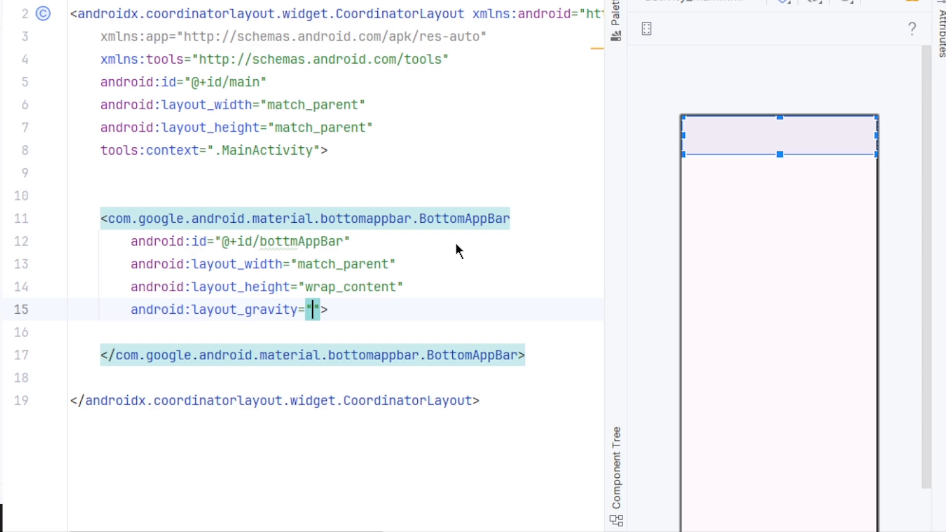
type("bottom")
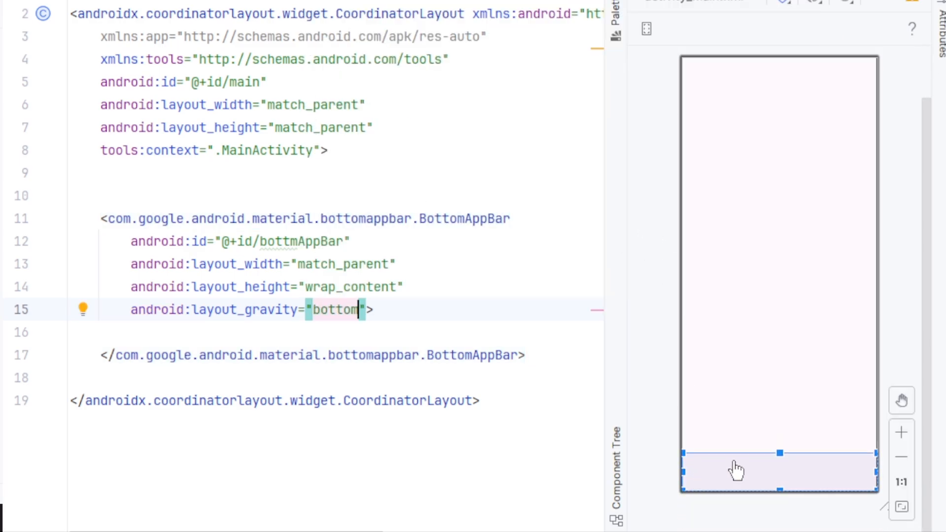
Nest a BottomNavigationView with id bottomNavigation inside the BottomAppBar.
key("enter")
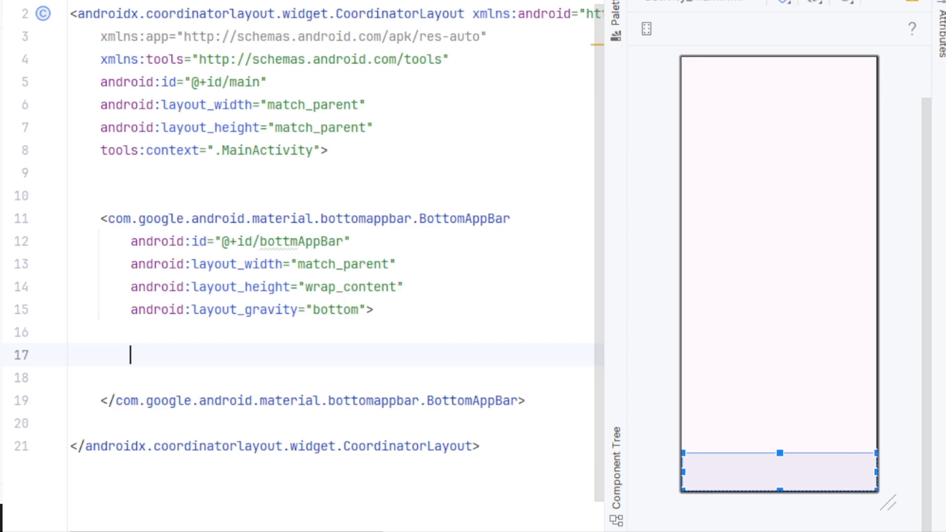
type("<")
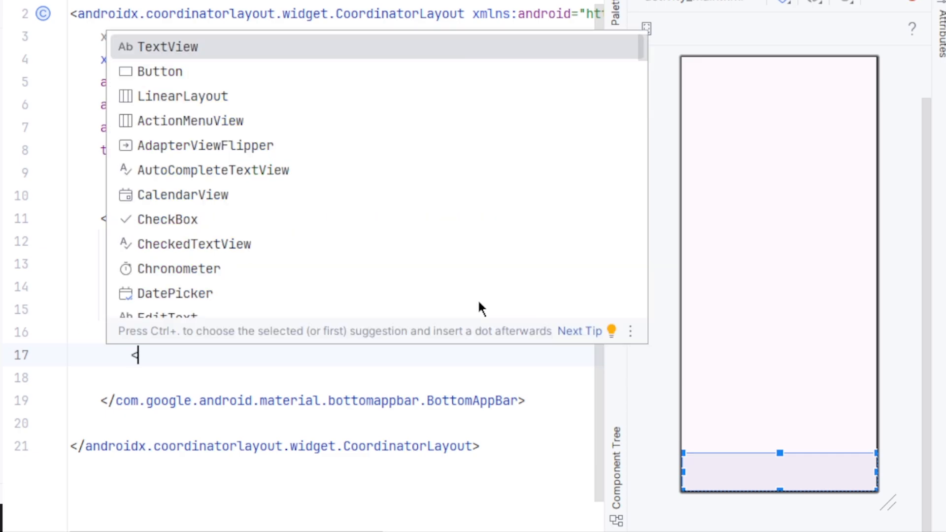
type("bottomnavigation.BottomNavigation")
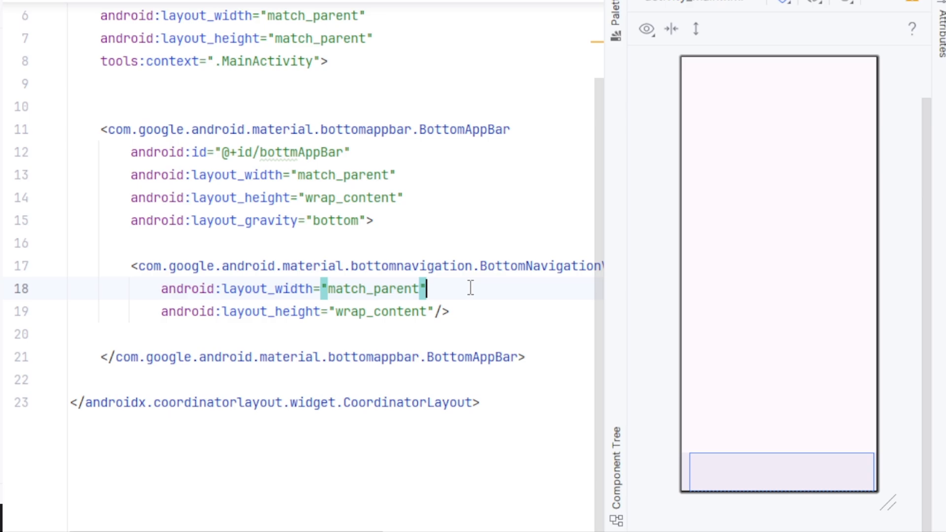
key("Enter")
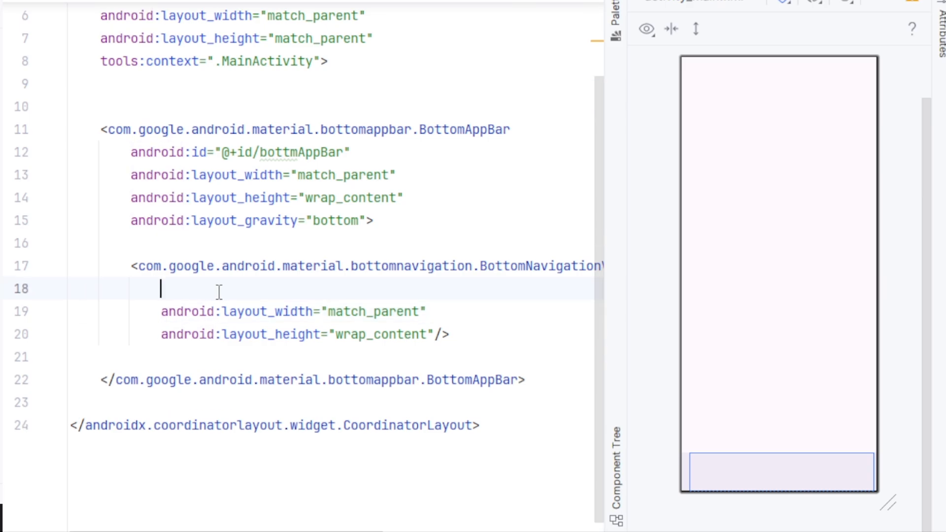
type("android:id=\"@+id/bottomNavigation")
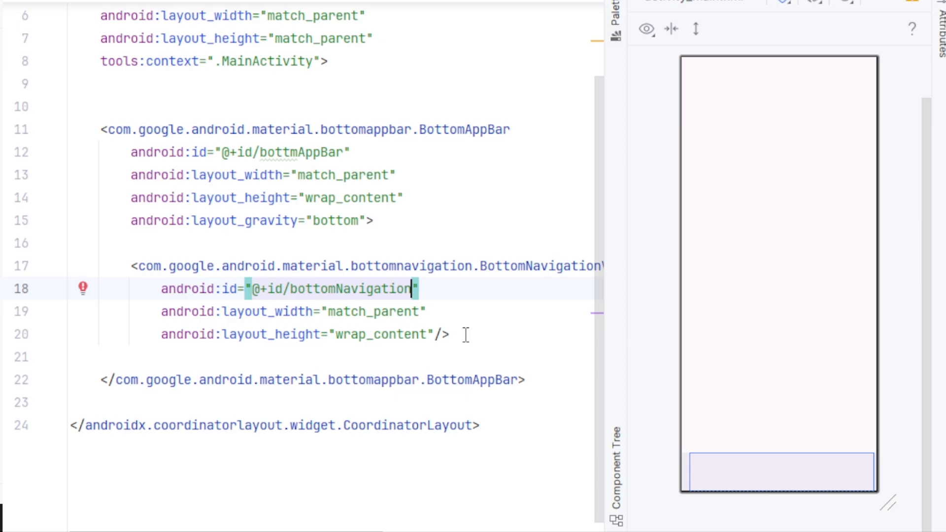
Give the navigation view a 12dp end margin, transparent background and 0dp elevation.
key("enter")
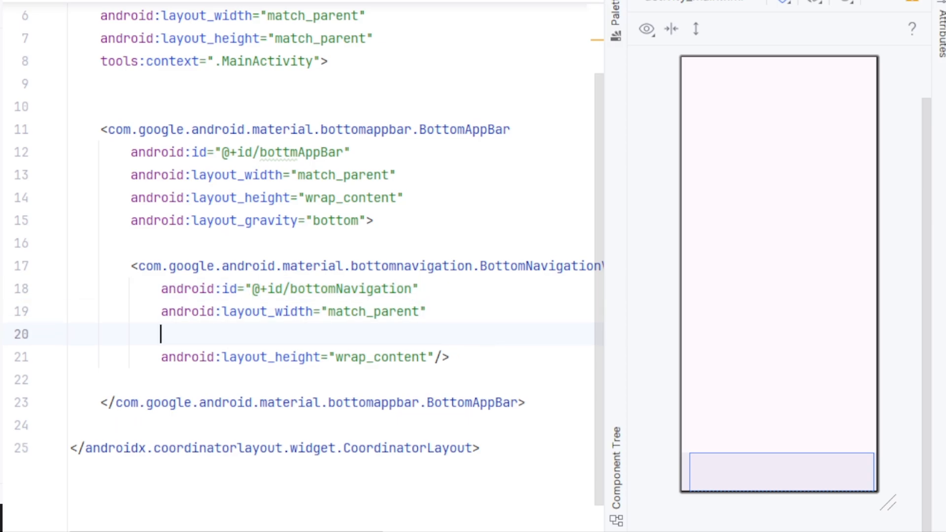
type("marginEnd=\"")
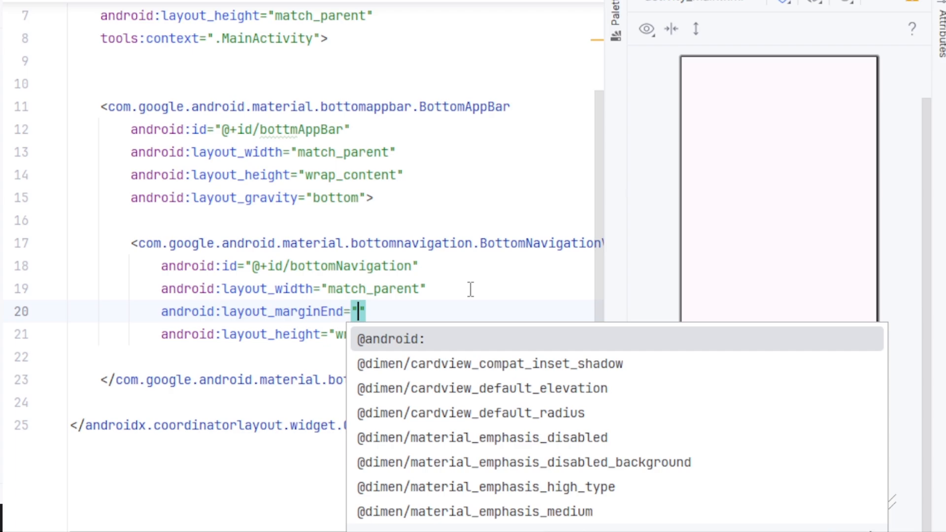
type("12dp")
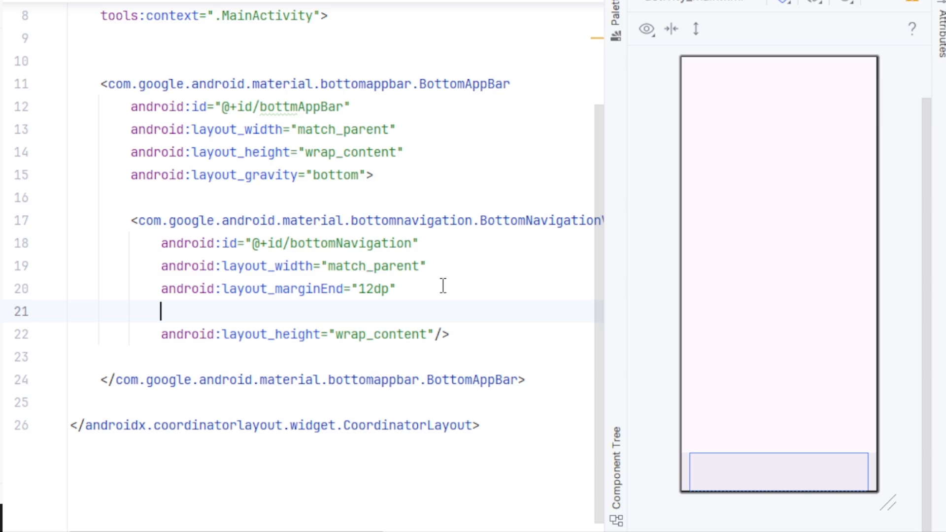
type("ba")
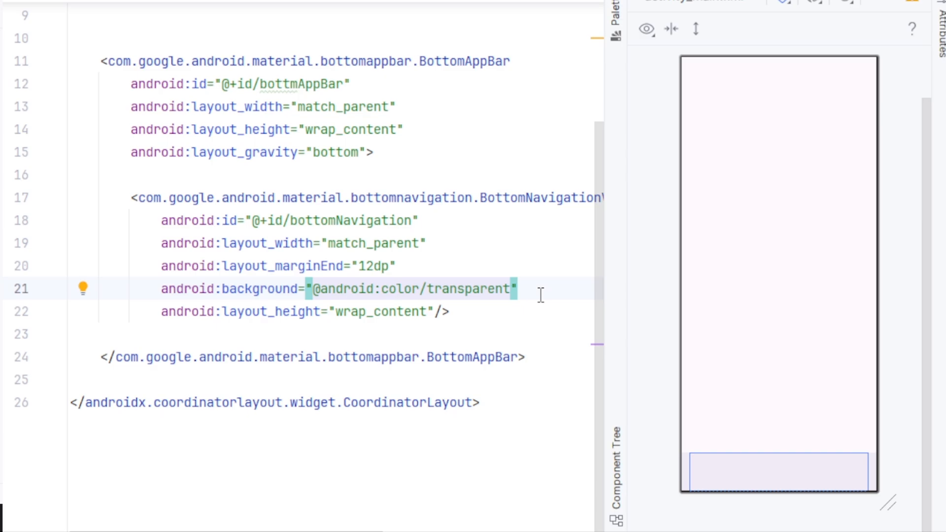
type("android:elevation=\"0\"")
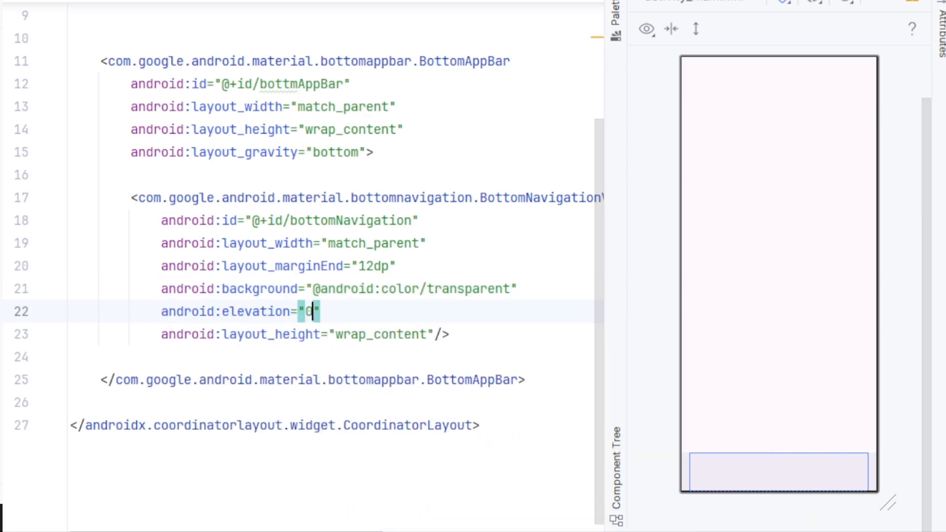
type("dp")
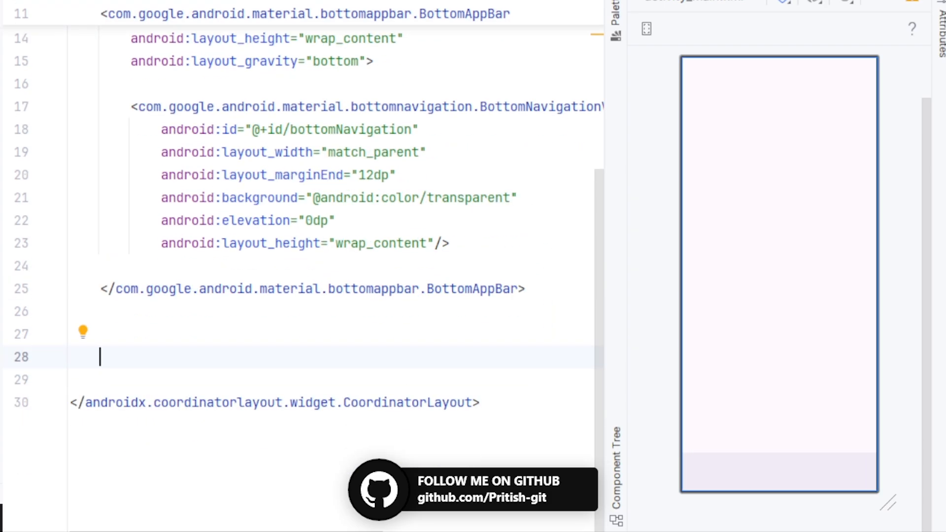
type("<flo")
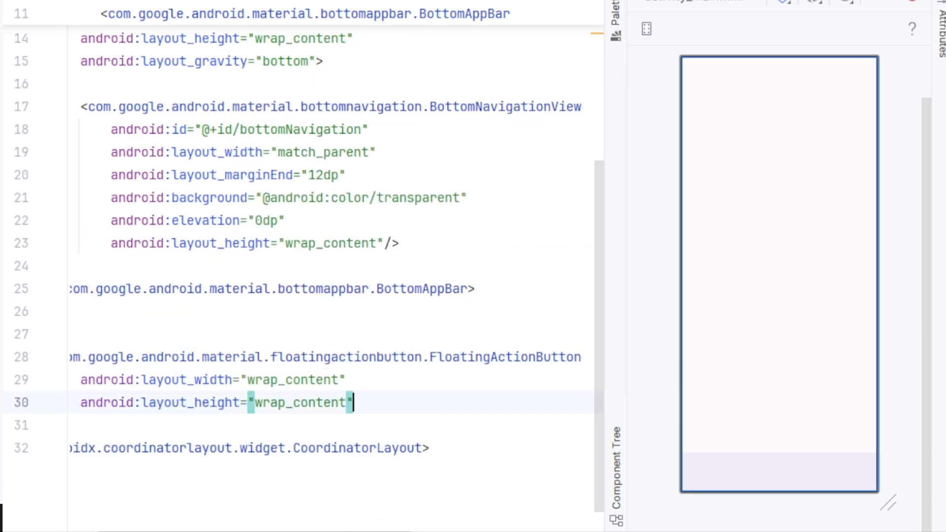
type("src=\"@drawable/search\"/>")
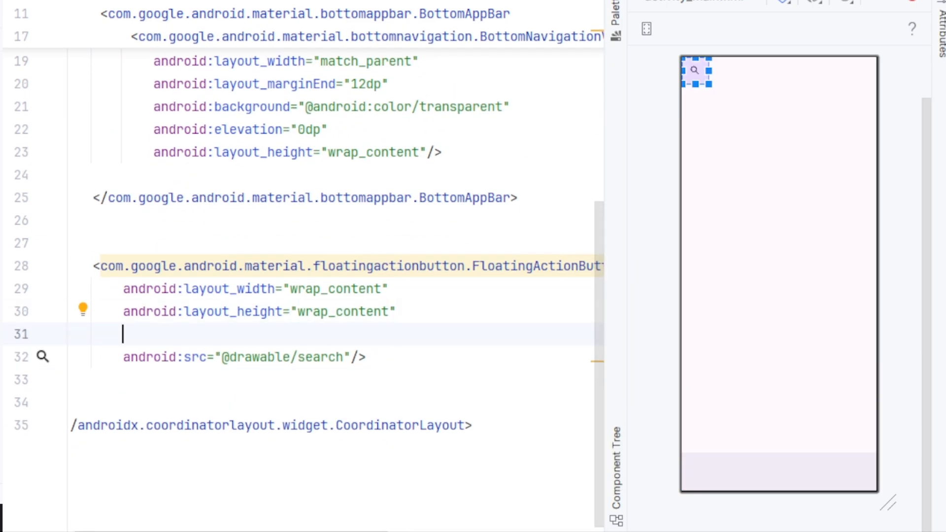
type("anch")
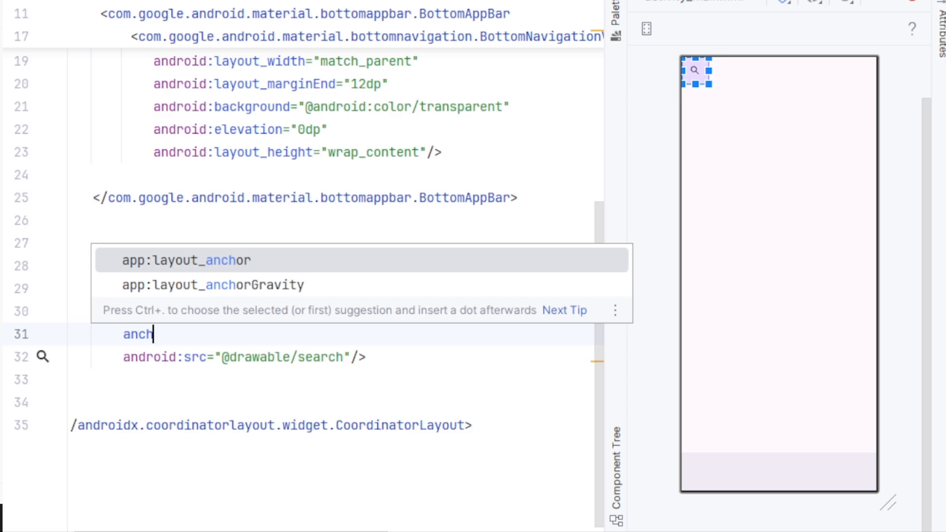
type("=\"b")
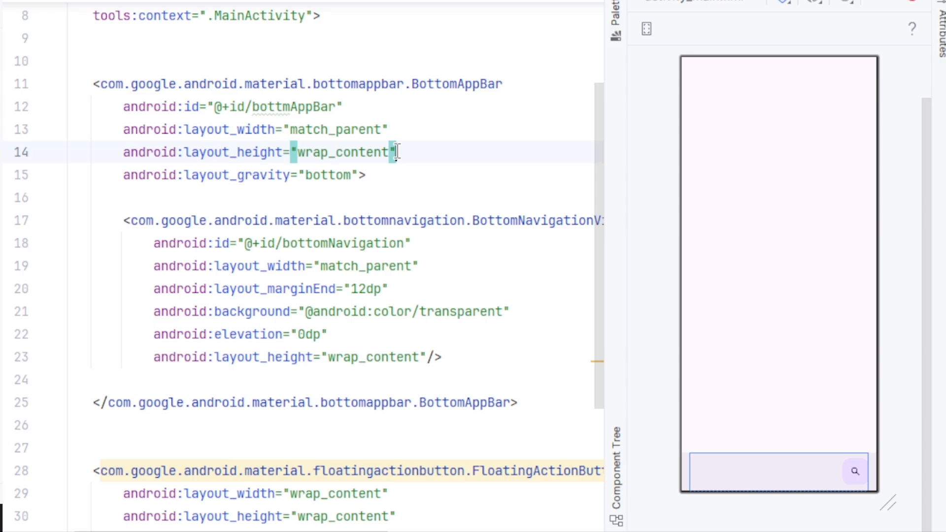
Set fabCradleMargin 14dp, fabCradleVerticalOffset 16dp and fabCradleRoundedCornerRadius 6dp on the BottomAppBar.
type("fabAlignmentMode=\"center\"")
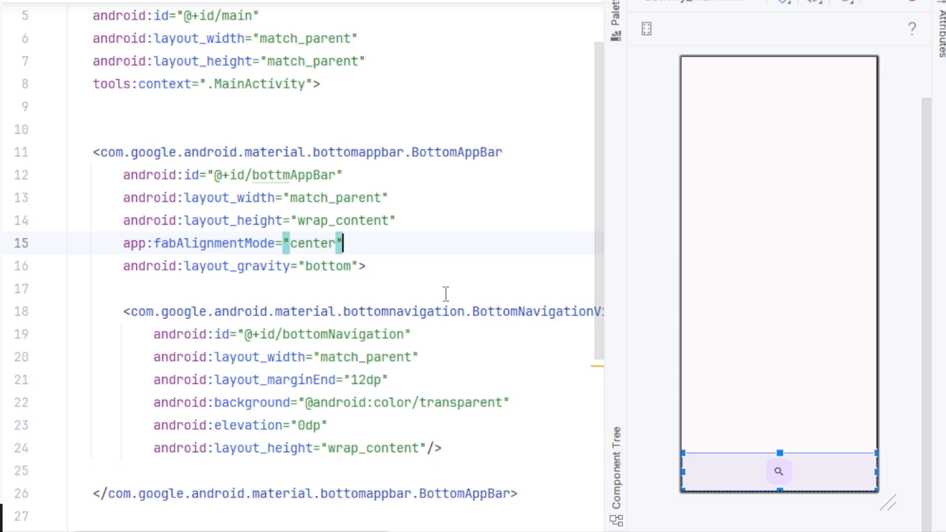
type("fabAnchorMode=\"cradle\"")
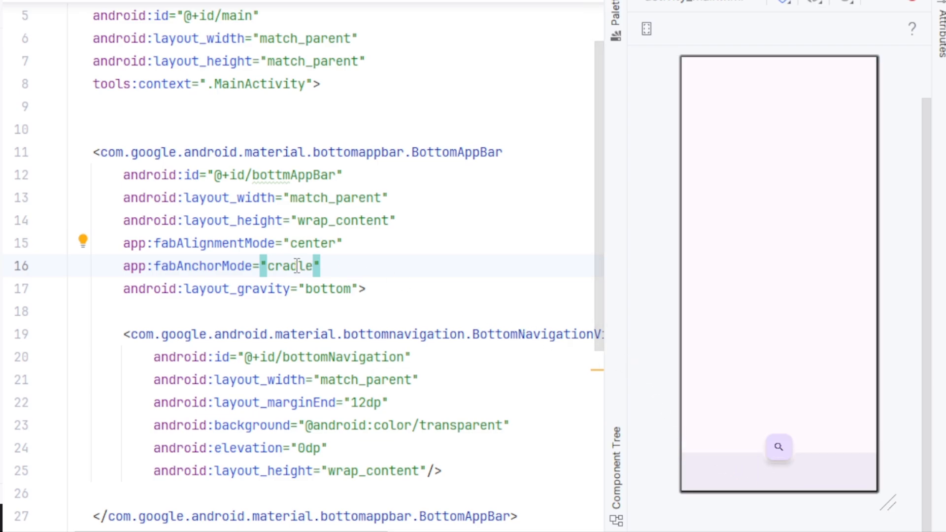
type("fabCradleMargin=\"\"")
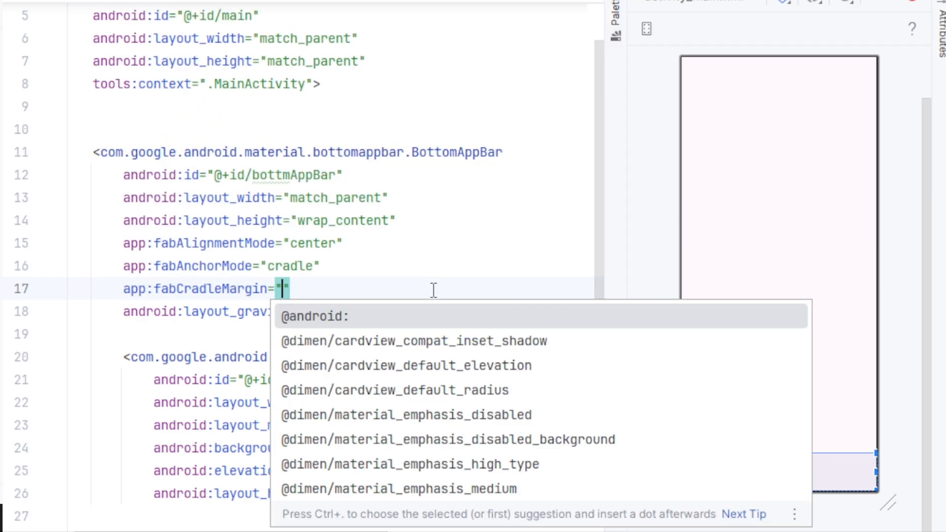
type("12dp")
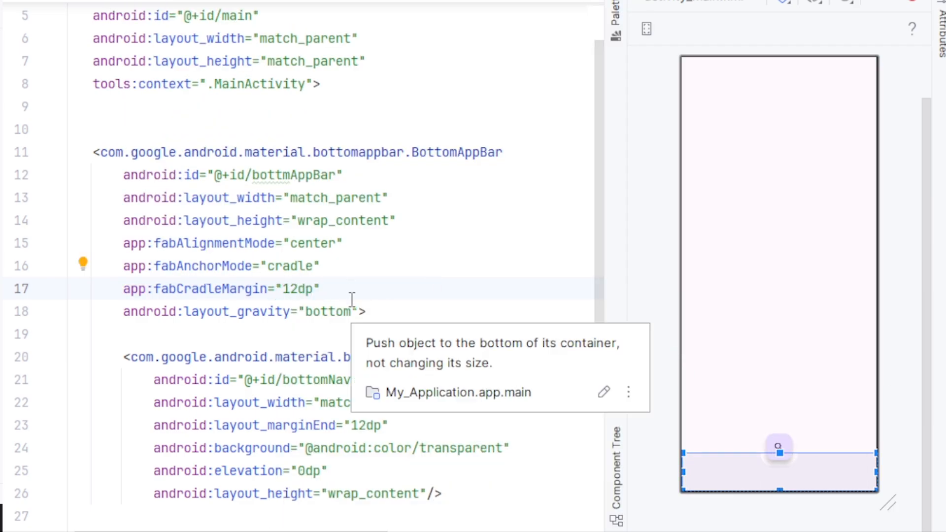
type("f")
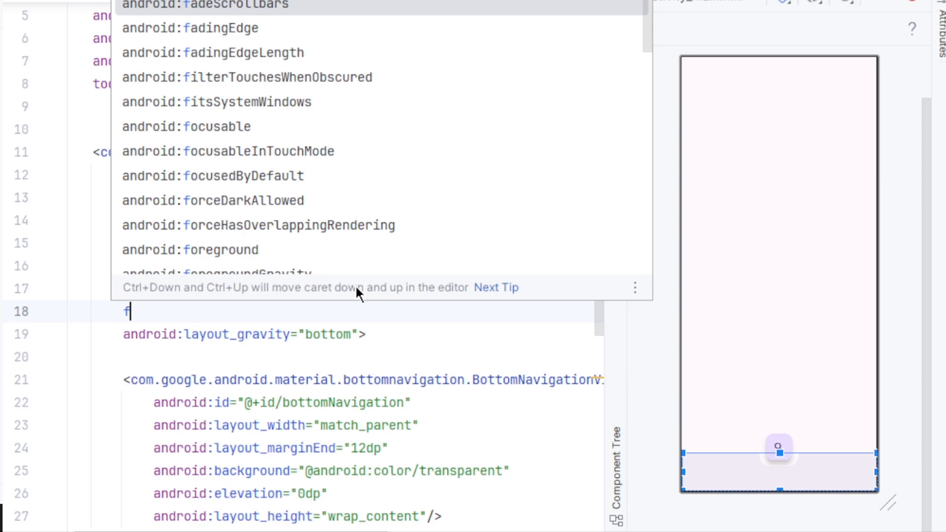
type("abCradleVerticalOffset=\"\"")
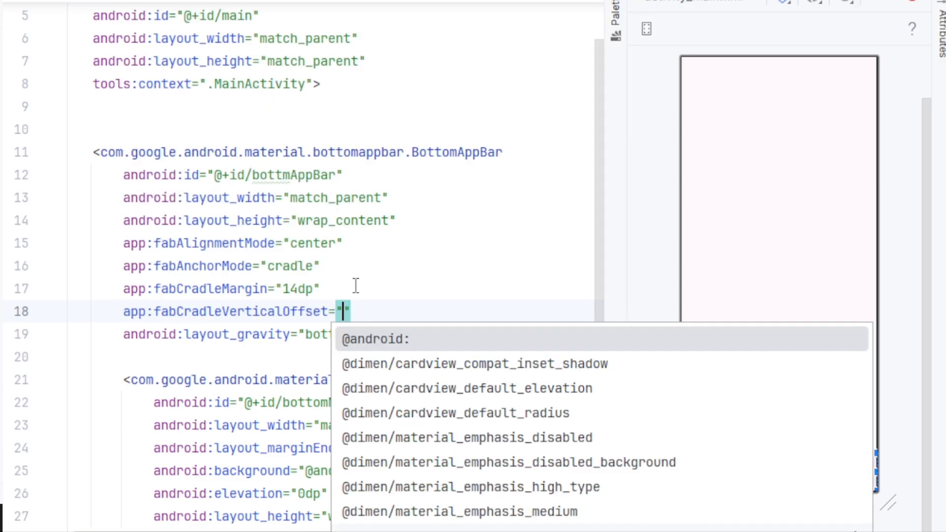
type("10dp")
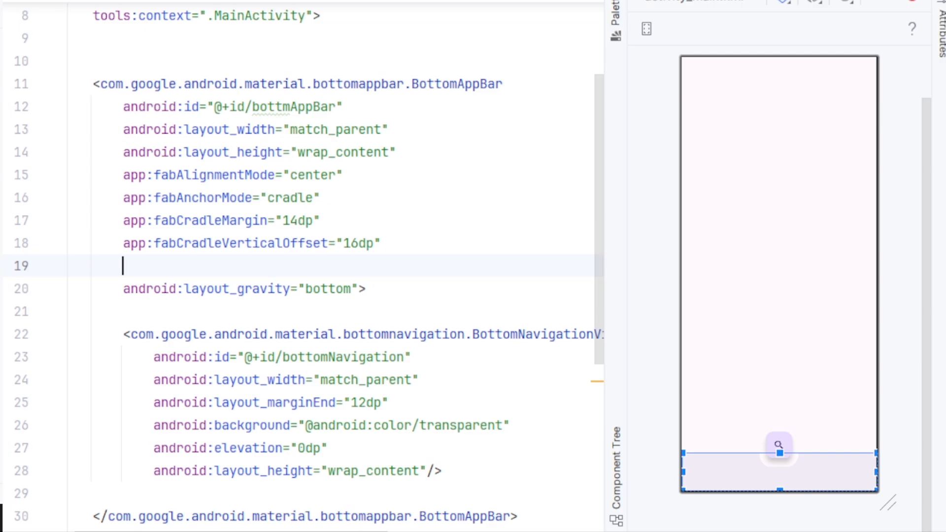
type("fab")
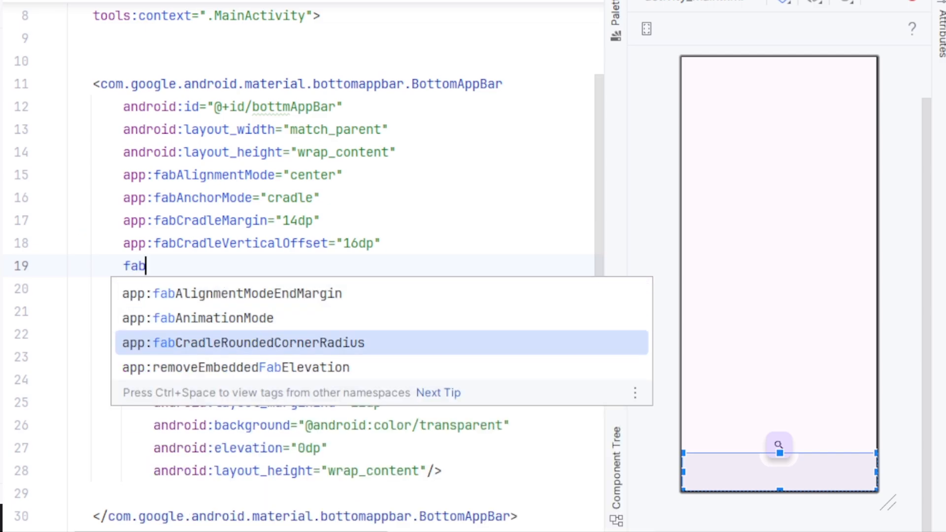
left_click(242, 343)
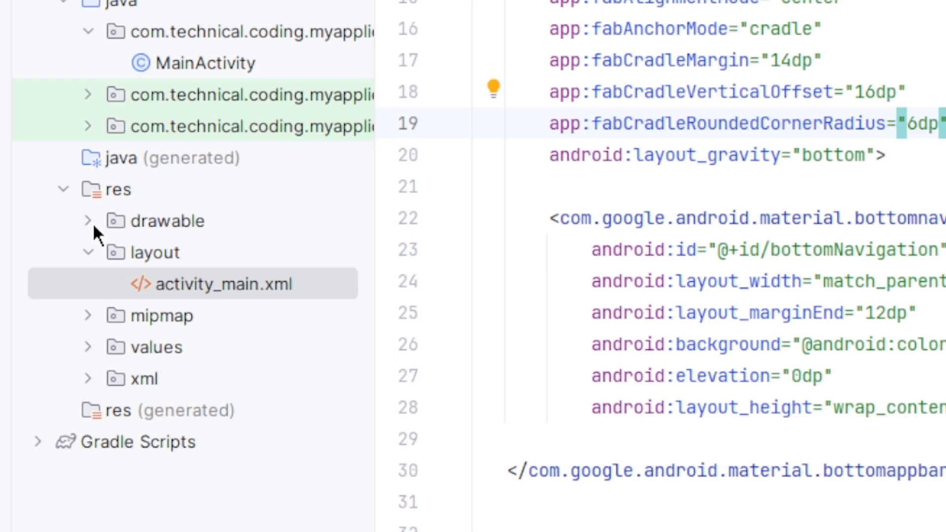
Add an Android Resource Directory of type menu under res.
left_click(86, 221)
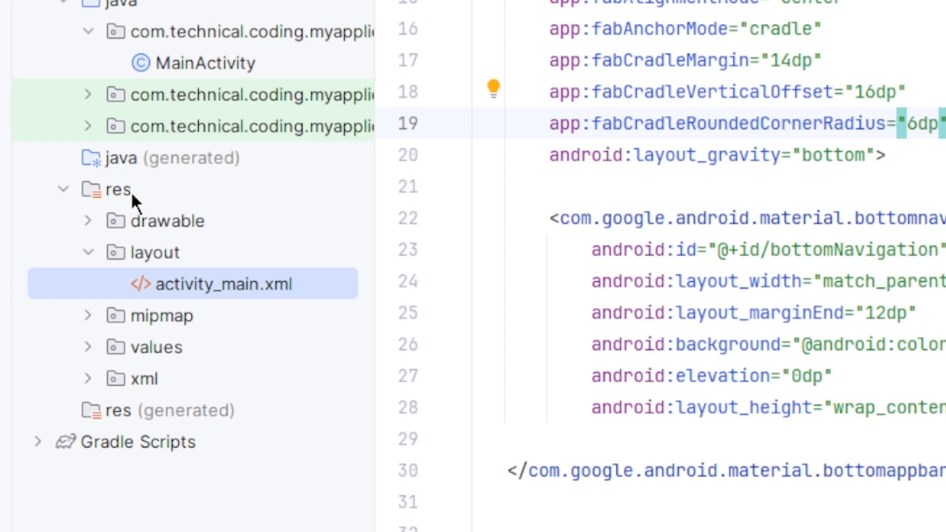
right_click(118, 189)
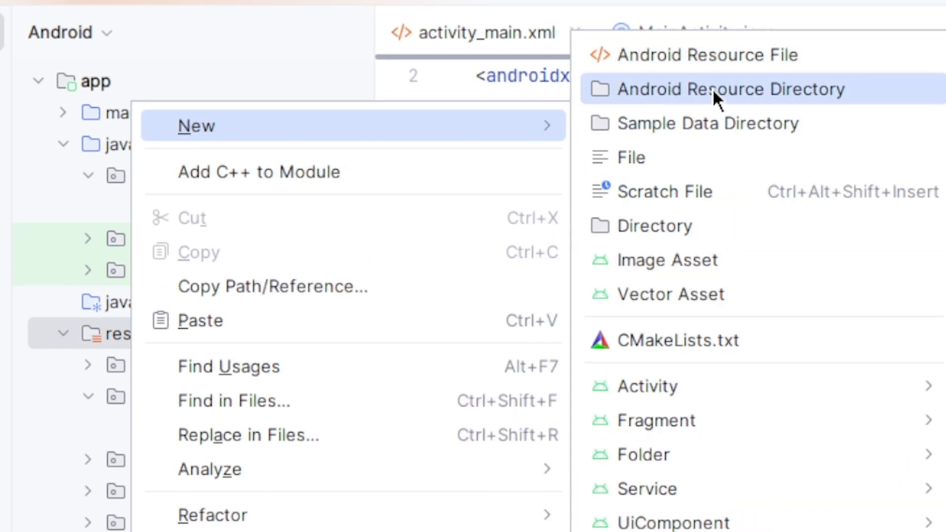
left_click(730, 89)
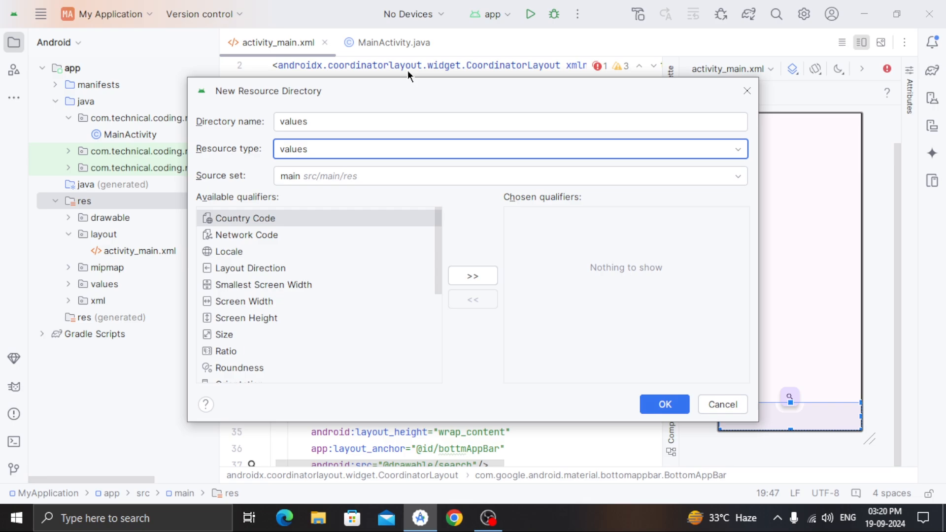
left_click(510, 149)
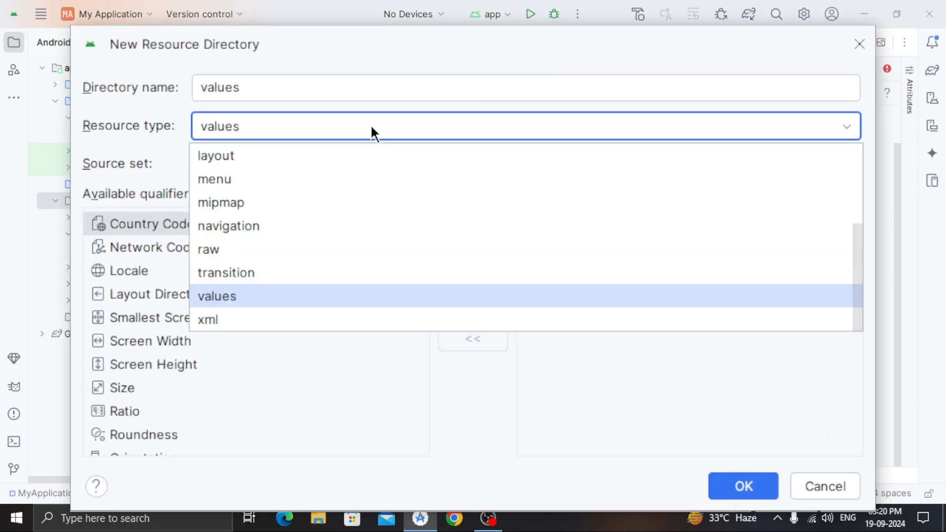
left_click(214, 179)
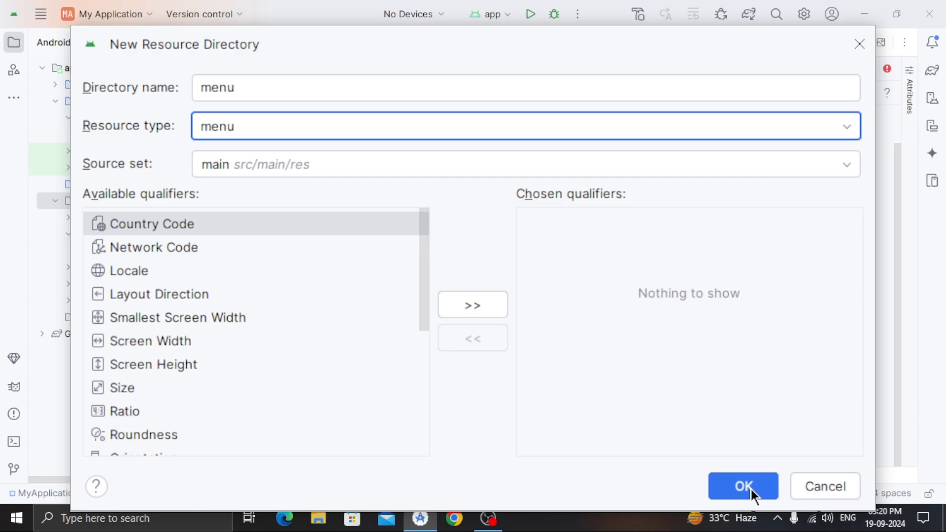
left_click(742, 486)
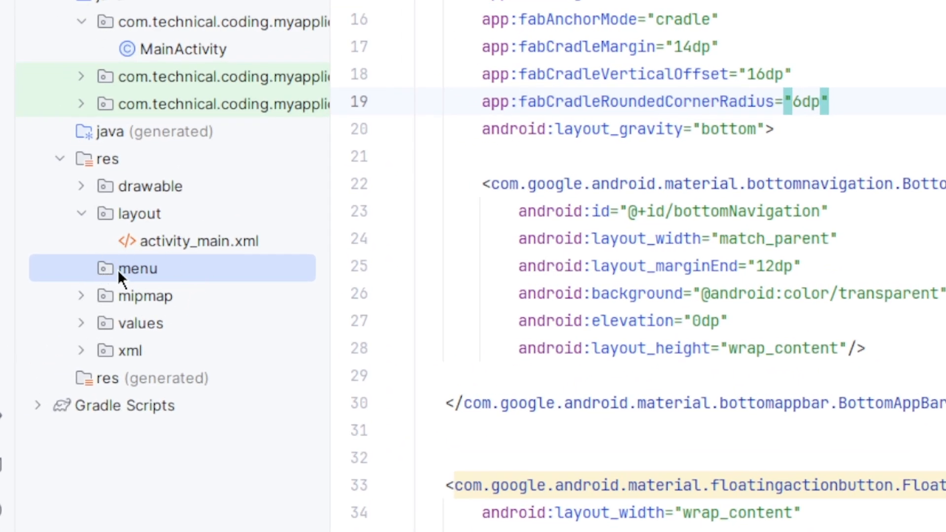
mouse_move(135, 277)
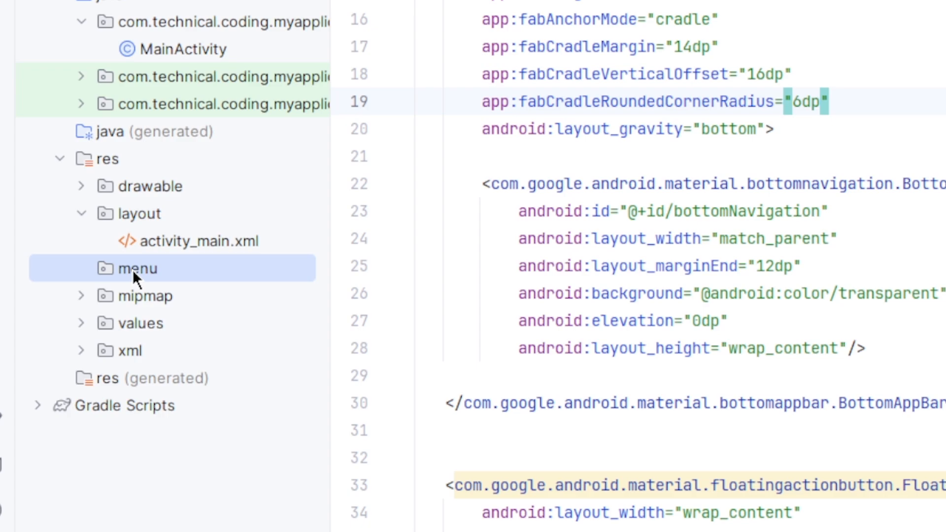
Create the menu resource file bottom_nav_menu.xml in the menu folder.
right_click(136, 269)
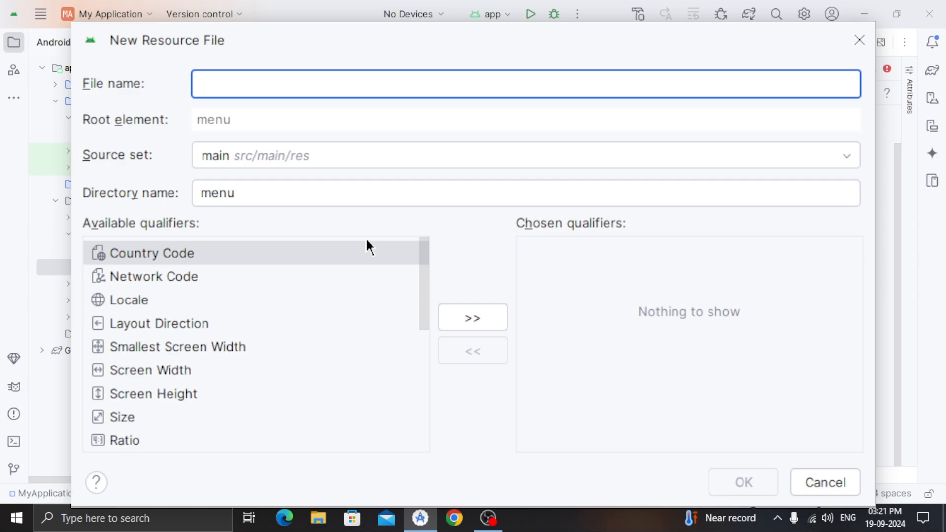
type("bottom_nav_menu")
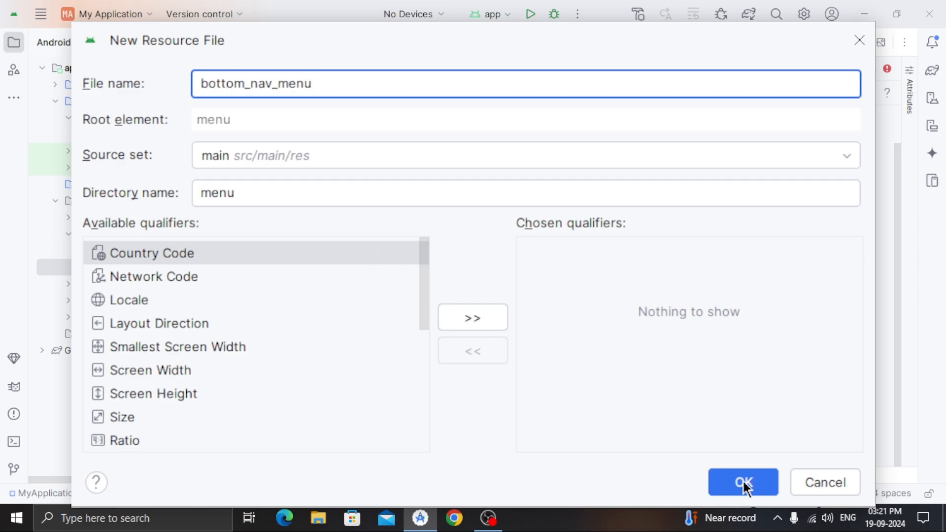
left_click(742, 481)
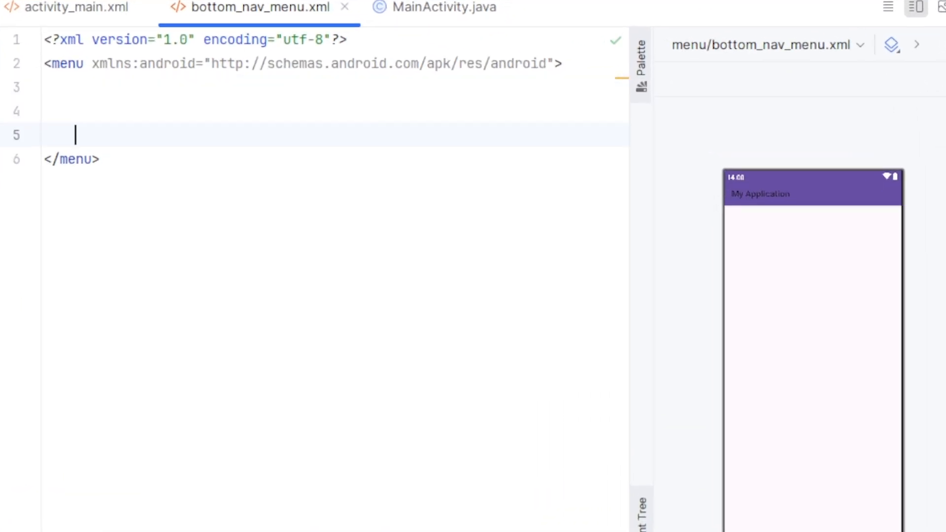
Write the first menu item, titled Home, with the home drawable icon.
type("<")
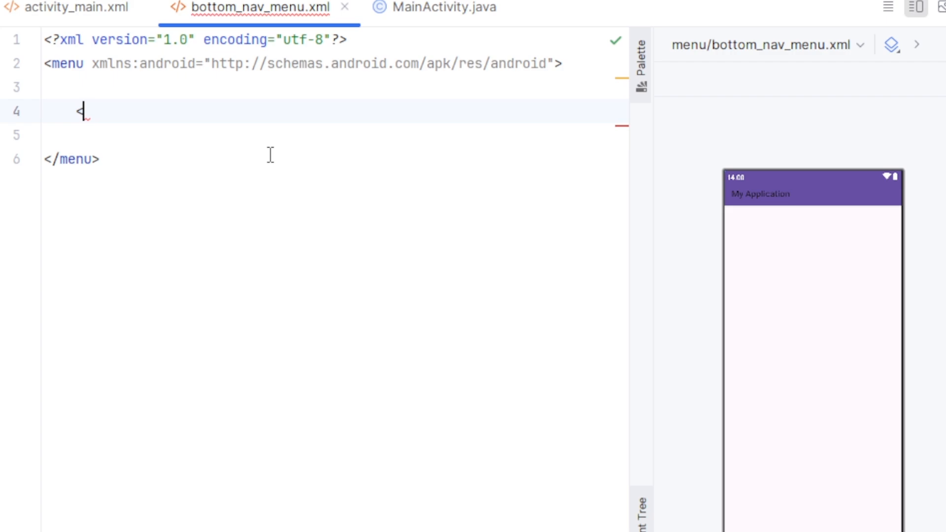
type("item android:id=\"@+id/")
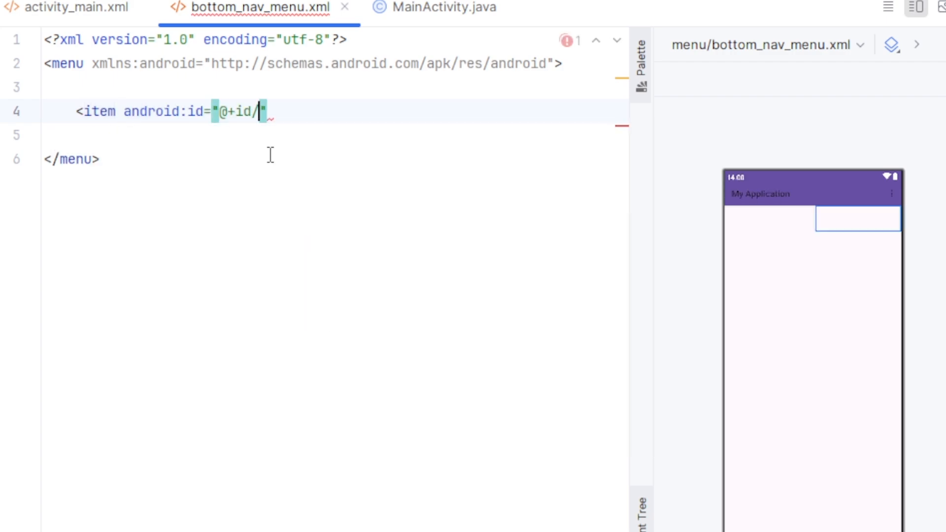
type("item_1")
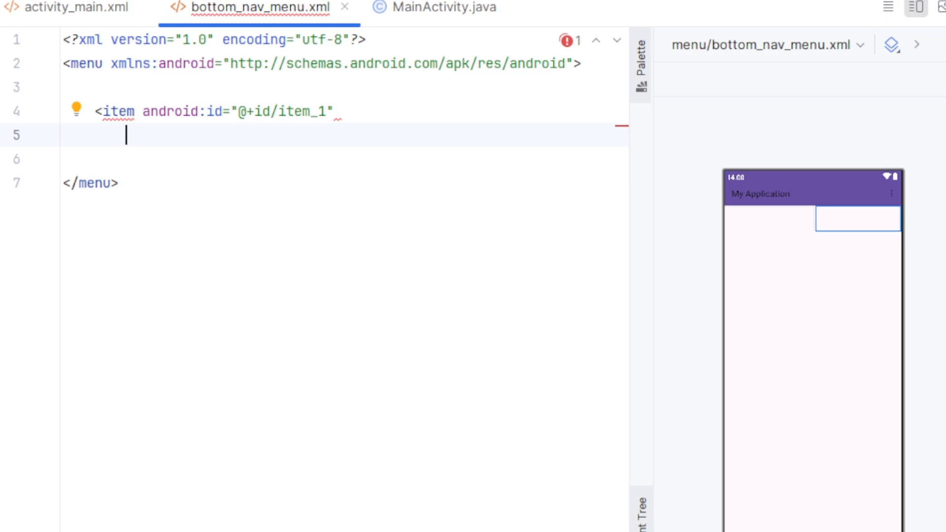
type("android:icon=\"ho")
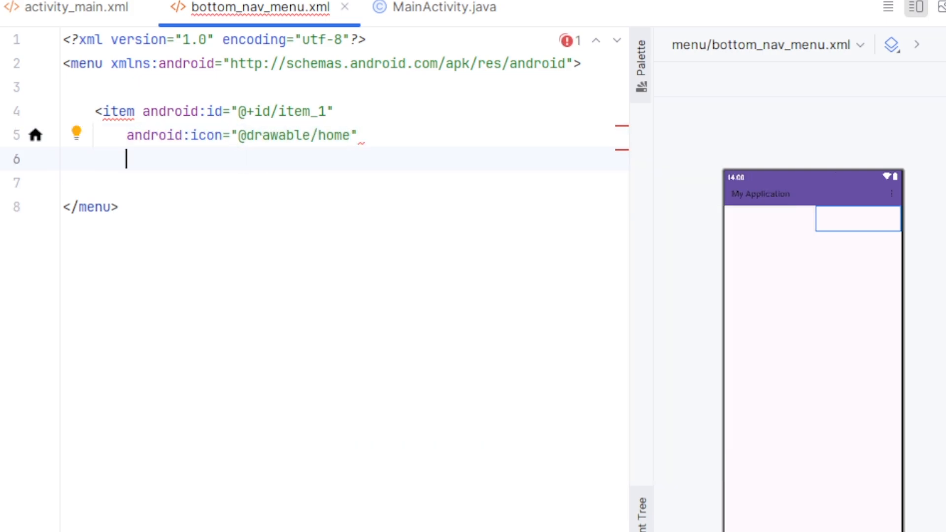
type("android:title=\"\"")
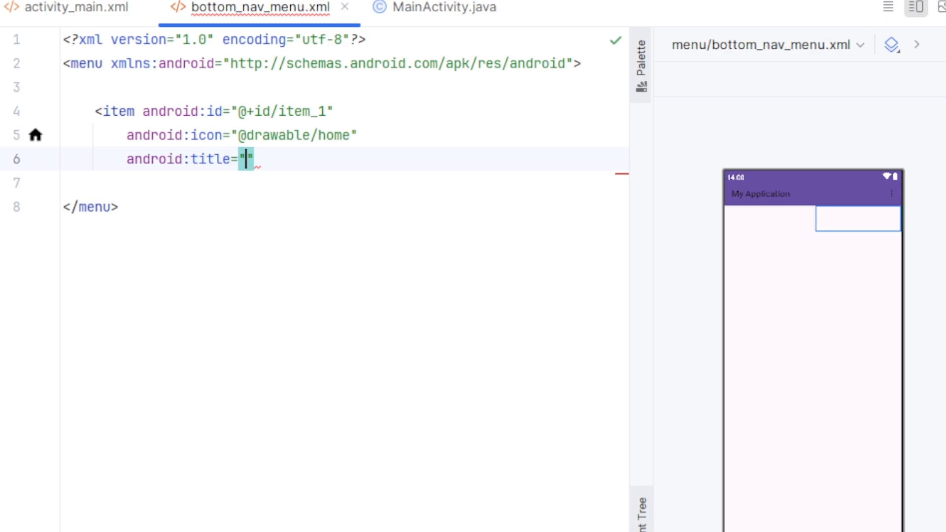
type("Home")
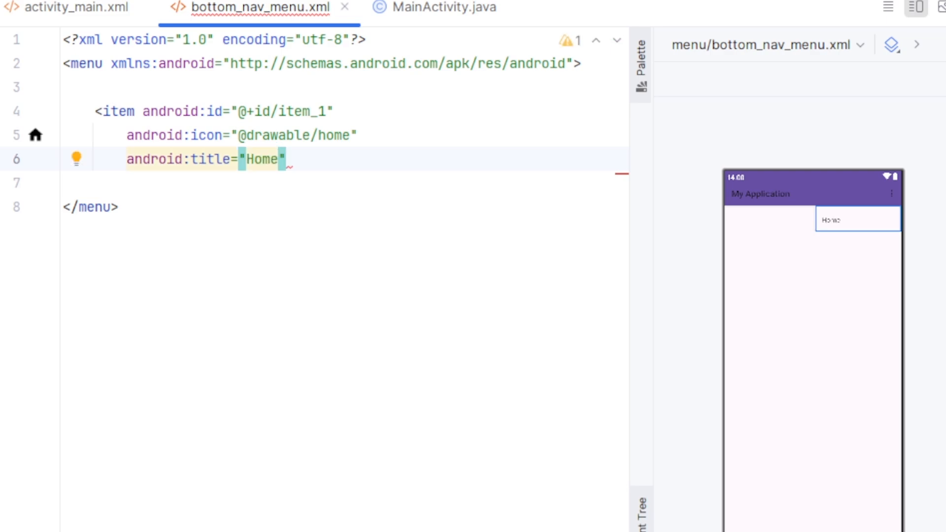
type("/>")
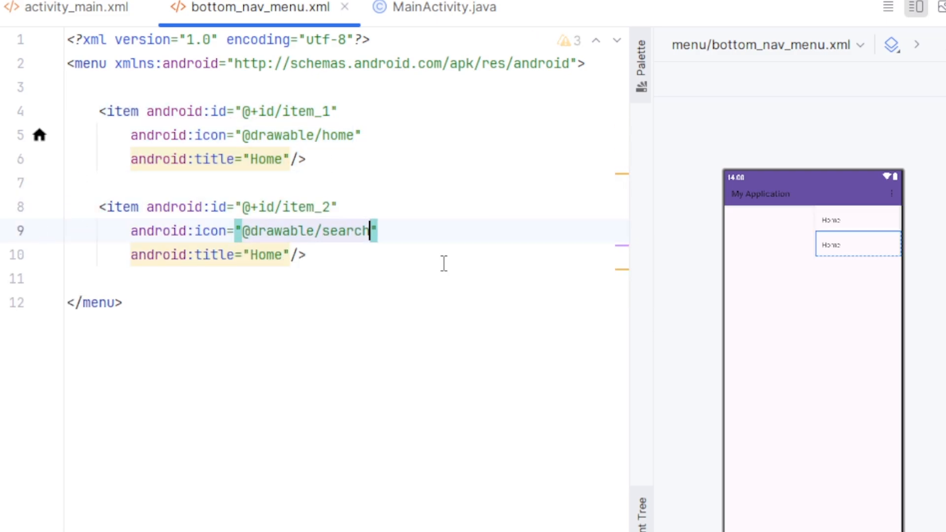
Add the Search and Setting items and begin a fourth item.
type("S")
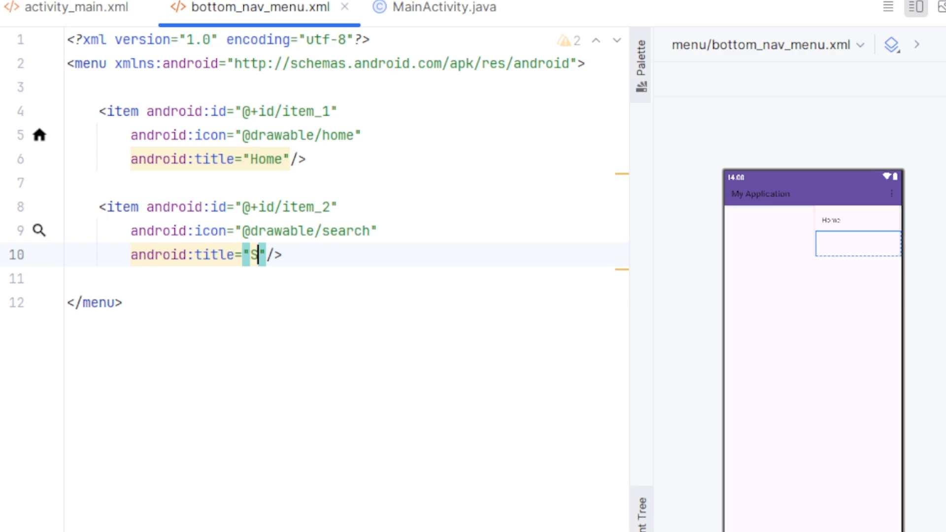
type("earch")
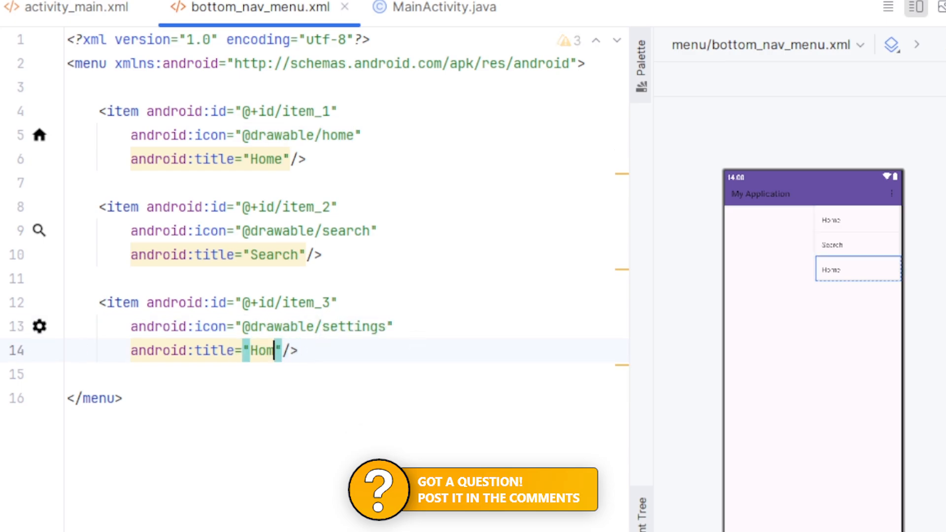
type("Setting")
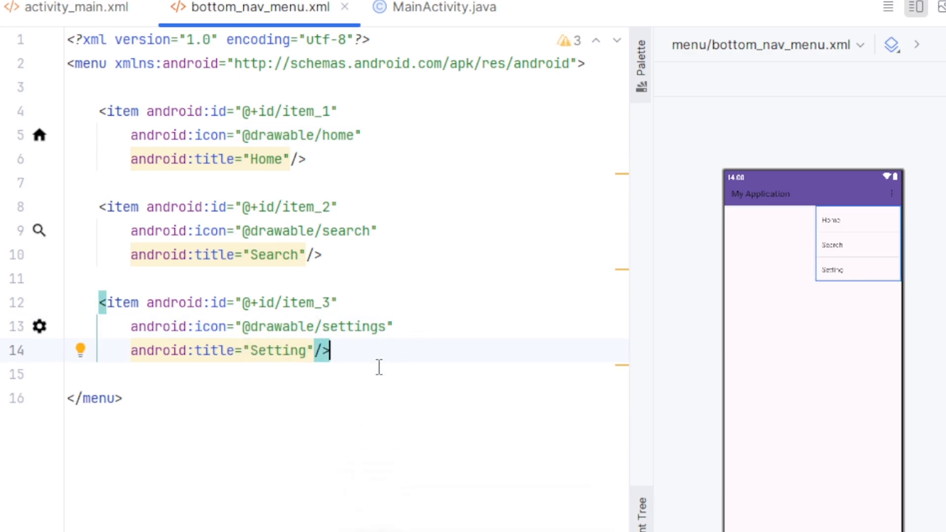
type("<item android:id=\"@+id/item_")
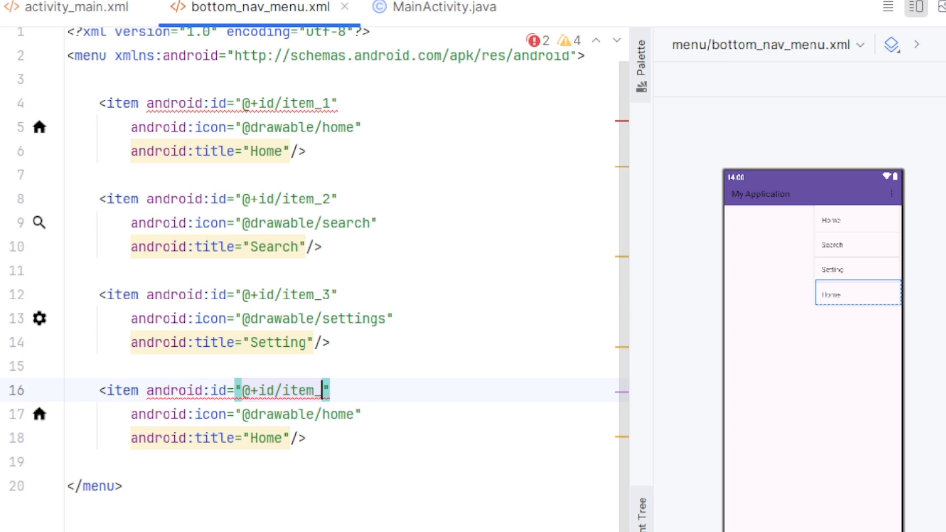
type("ac")
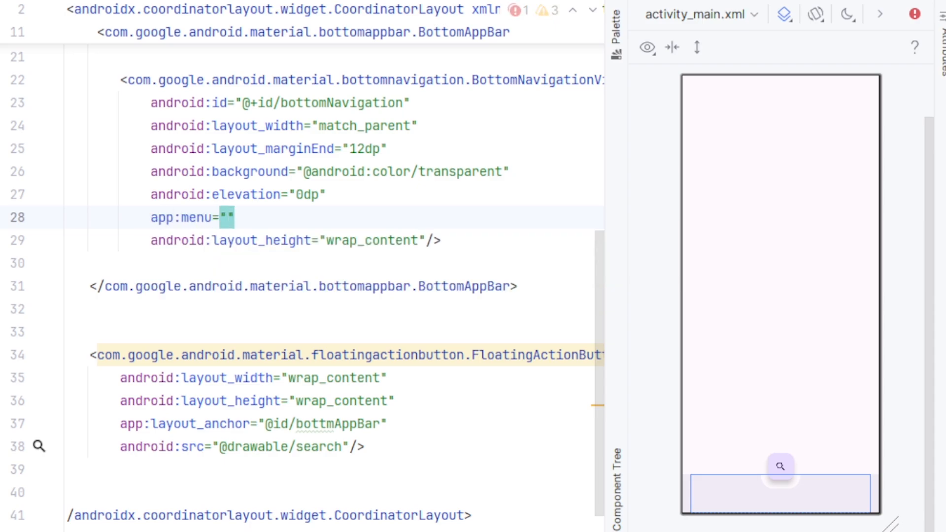
type("labelVisibilityMode=\"labeled\"")
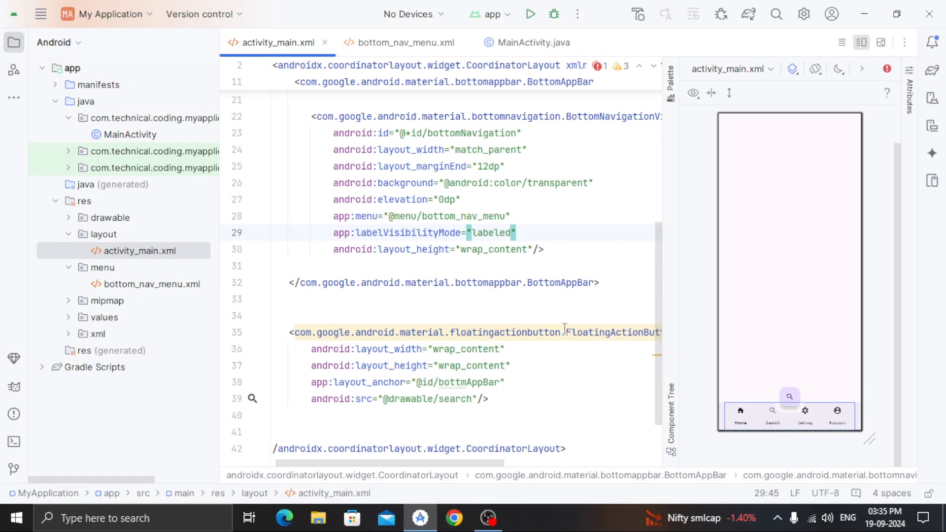
left_click(405, 42)
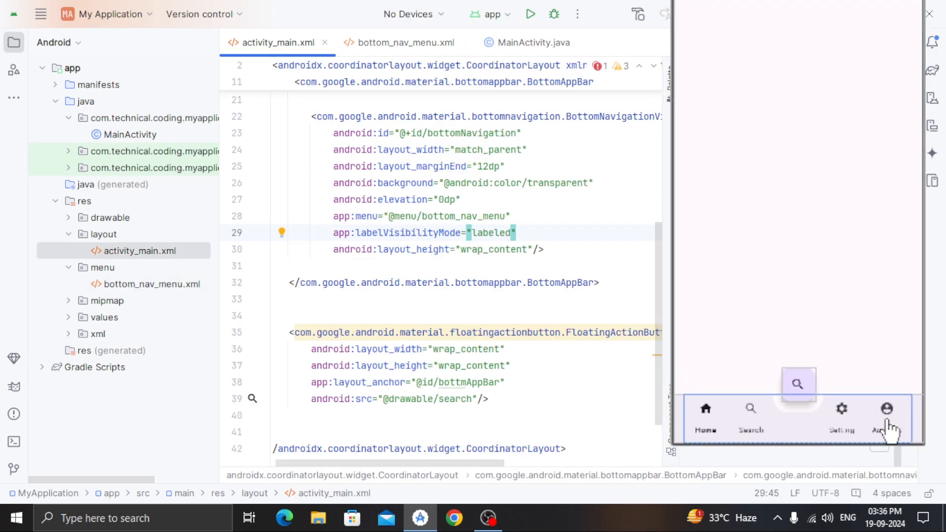
mouse_move(733, 416)
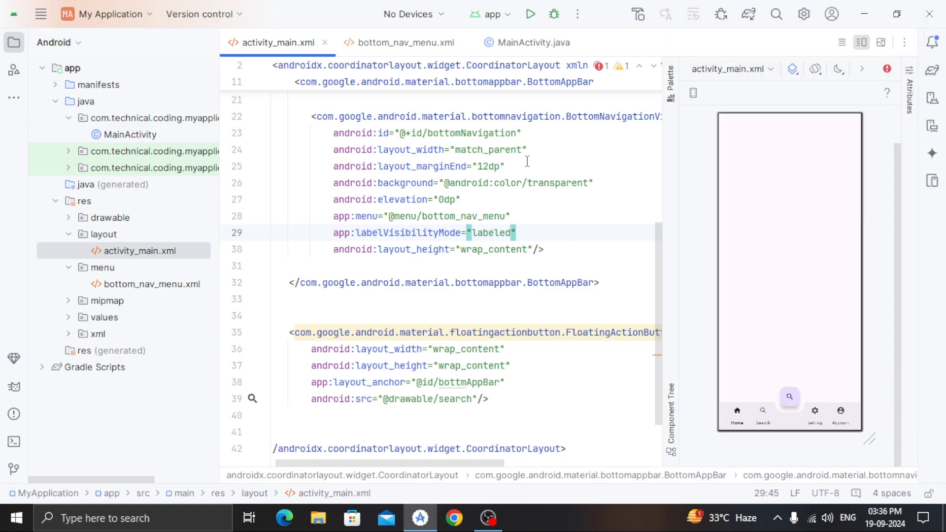
In MainActivity, assign bottomNavigationView via findViewById(R.id.bottomNavigation).
left_click(531, 42)
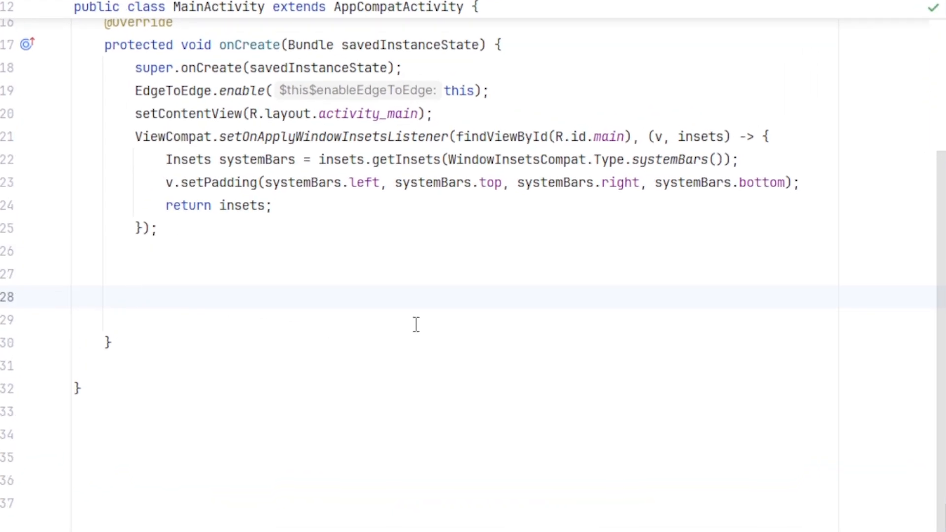
type("BottomNavigationView")
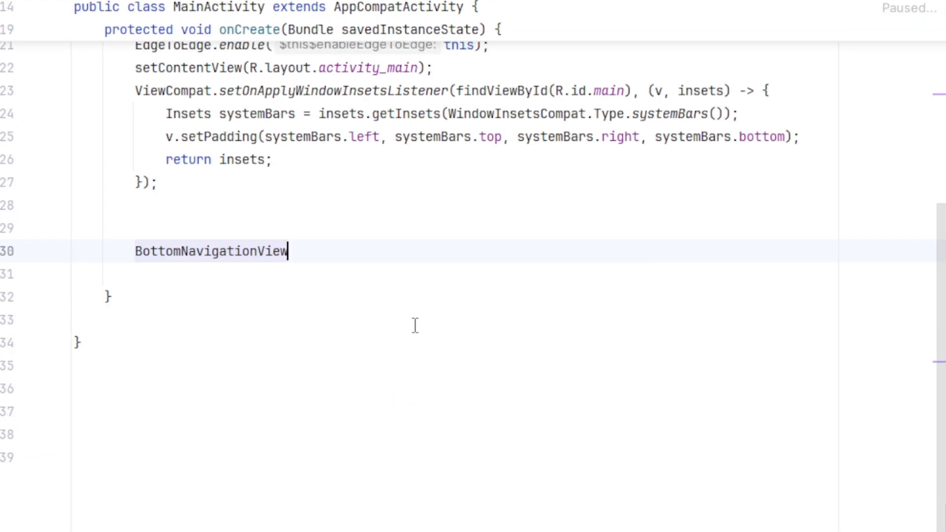
type("bottomNavigationView")
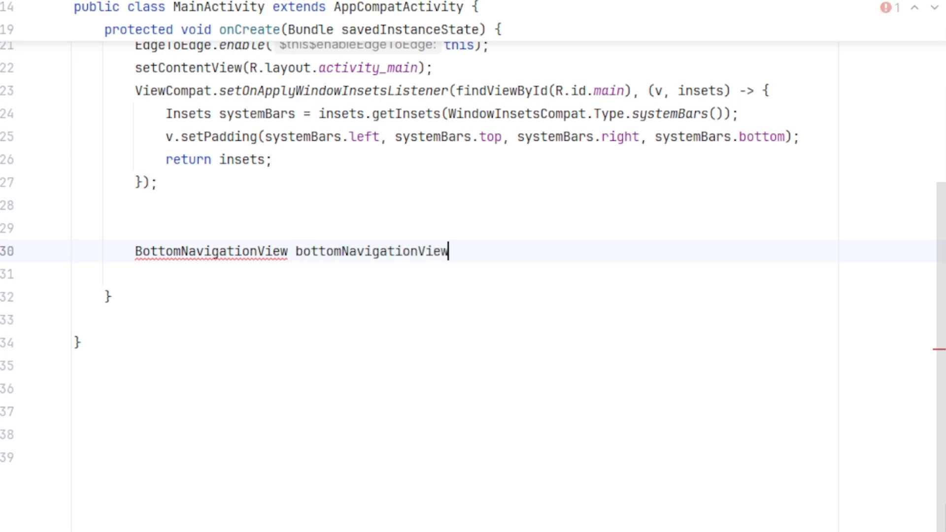
type("= fv")
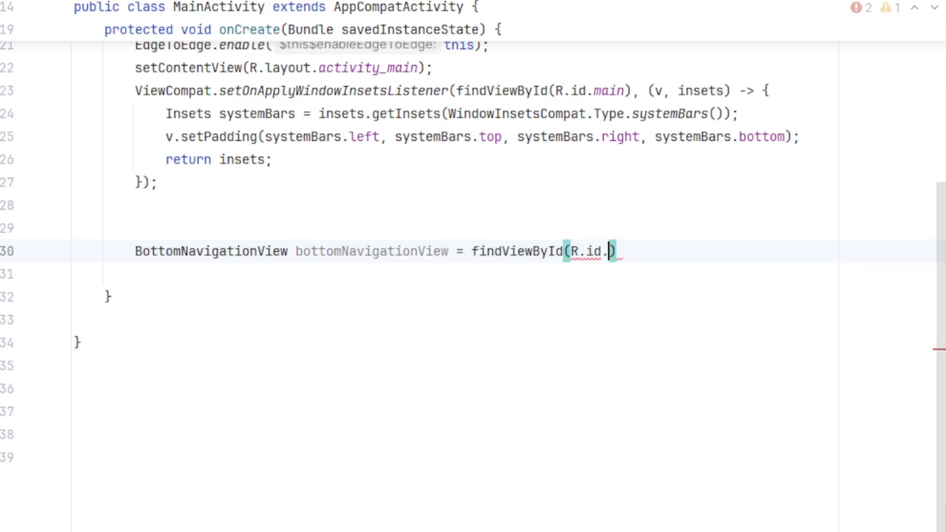
type("bottomNavigation")
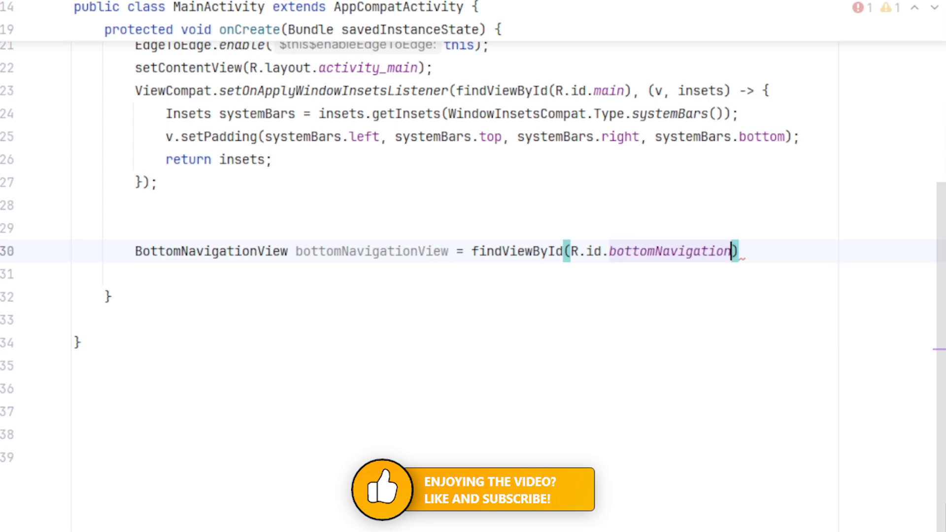
type(";")
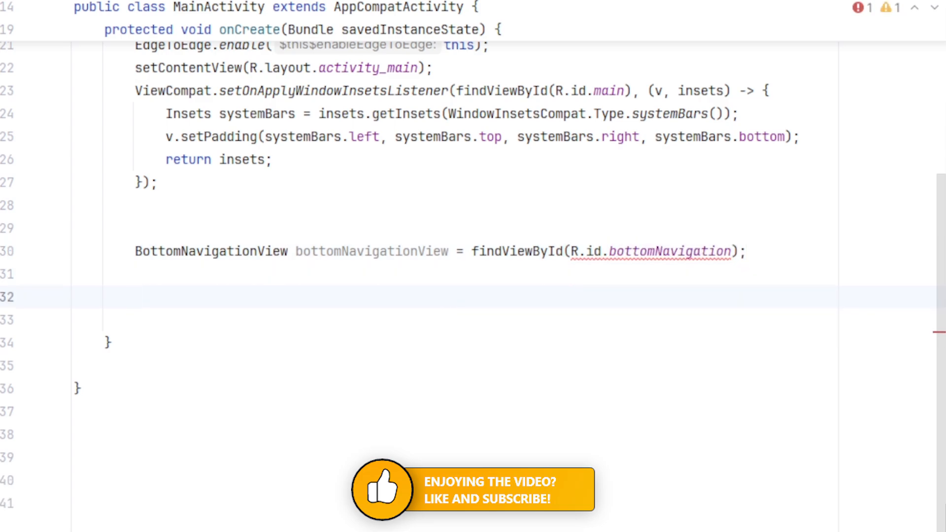
Create a badge on item_2, set its number to 4 and make it visible.
type("BadgeDrawable badgeDrawable =")
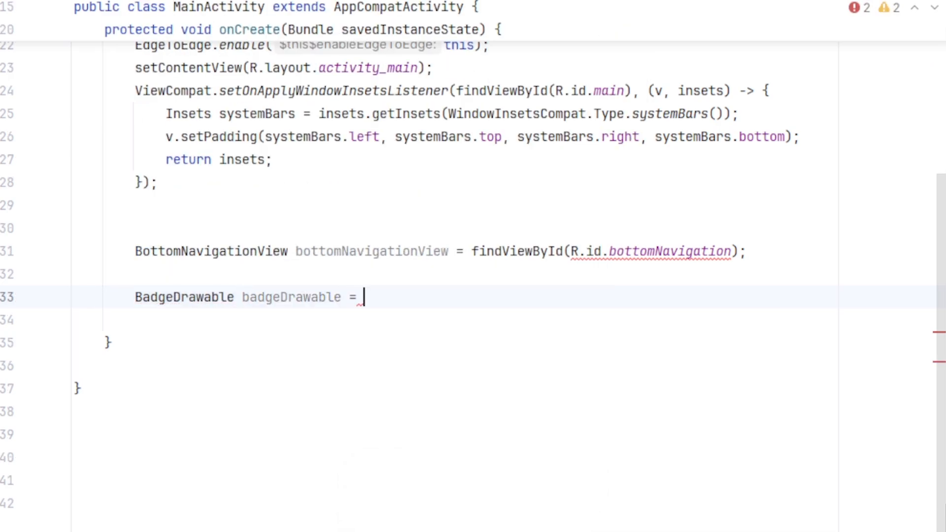
type("bottomNavigationView.")
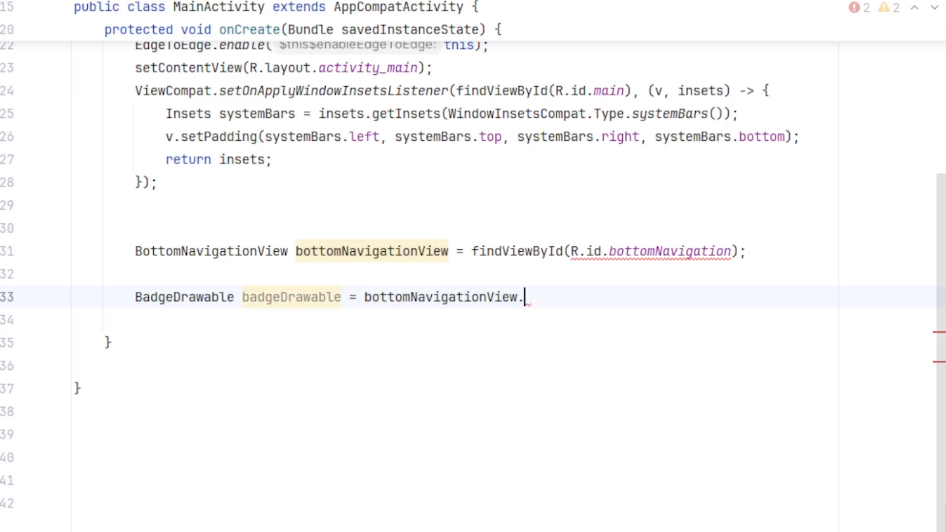
type("getOrCreateBadge(R")
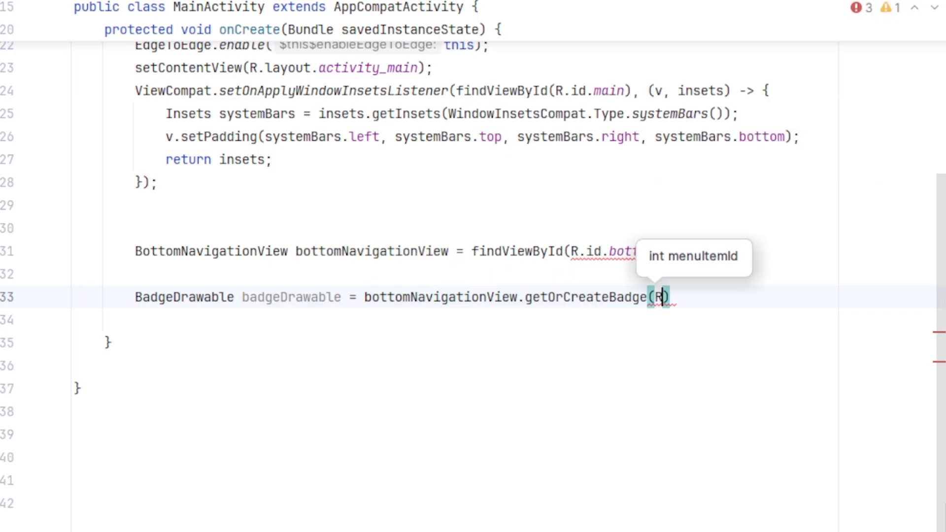
type(".id.")
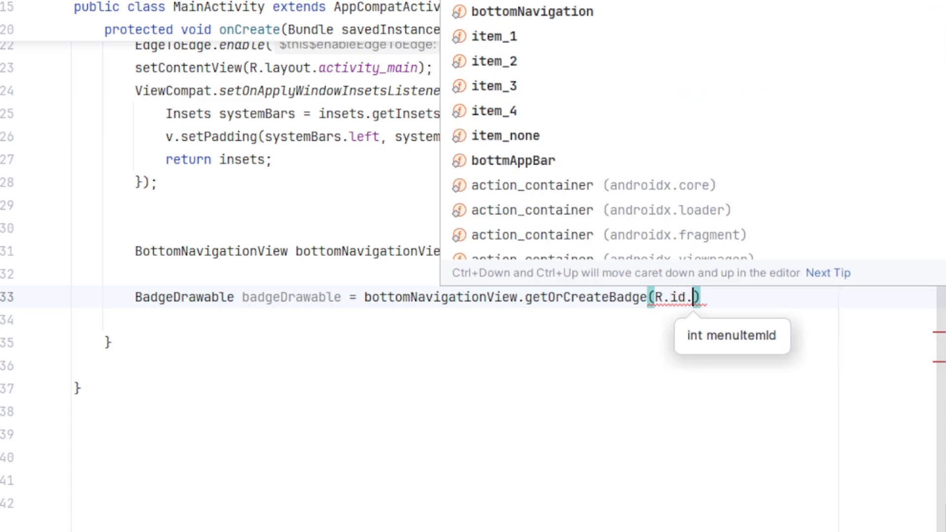
type("item_2")
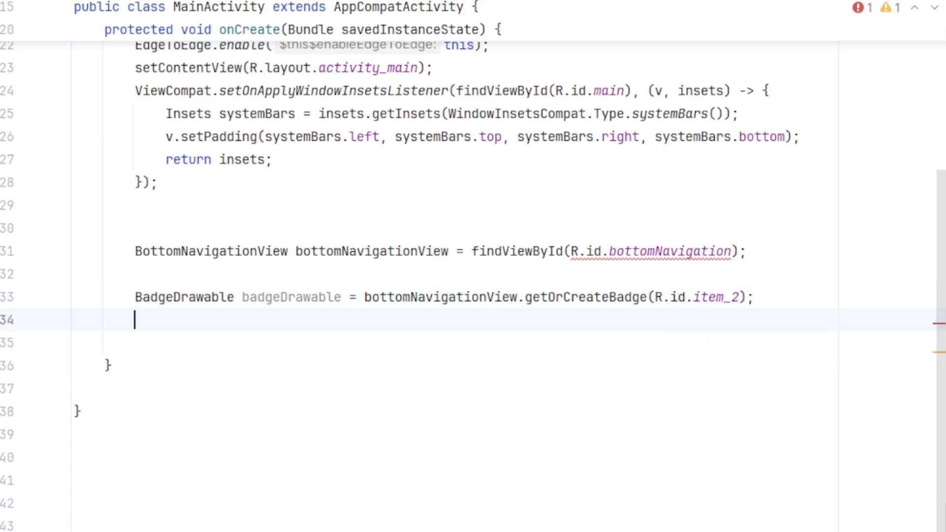
type("badgeDrawable.setNumber();")
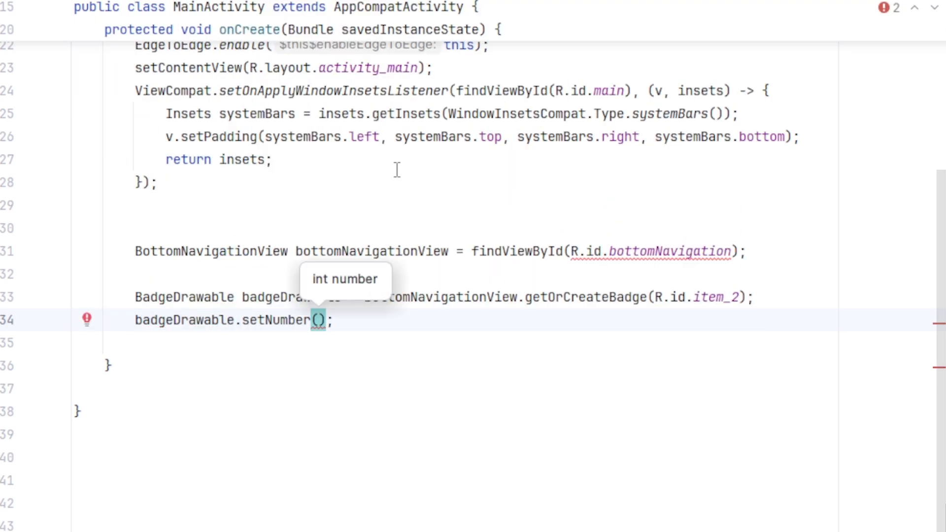
type("4")
left_click(486, 343)
type("badgeDrawable.setVisible();")
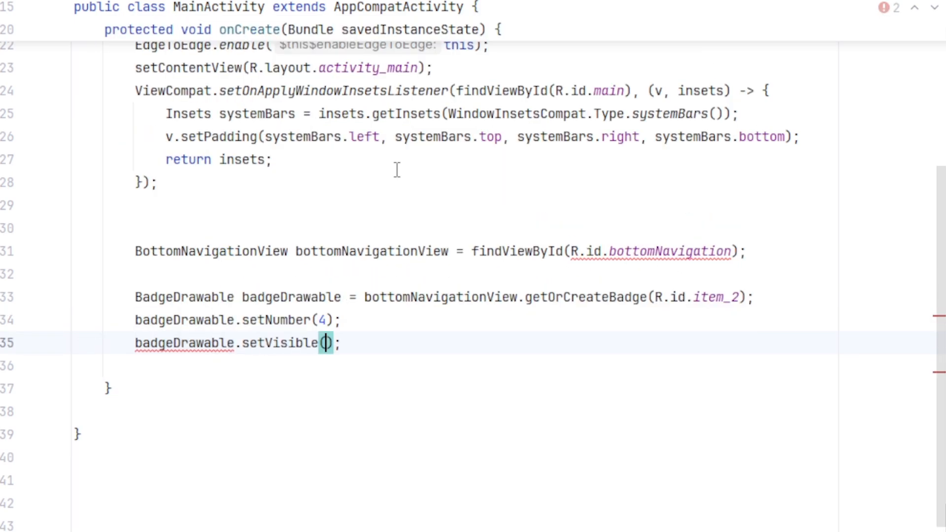
type("true")
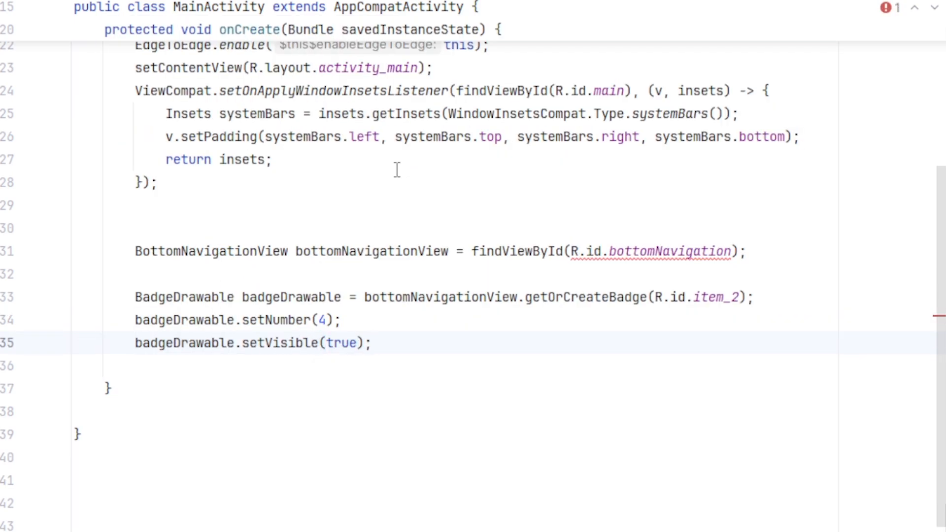
key("enter")
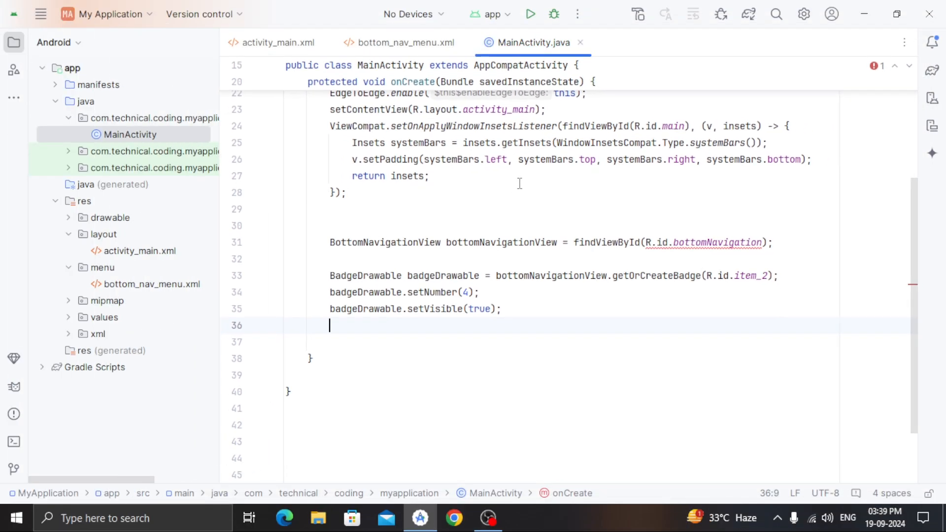
Run the app on the connected Xiaomi phone.
left_click(408, 13)
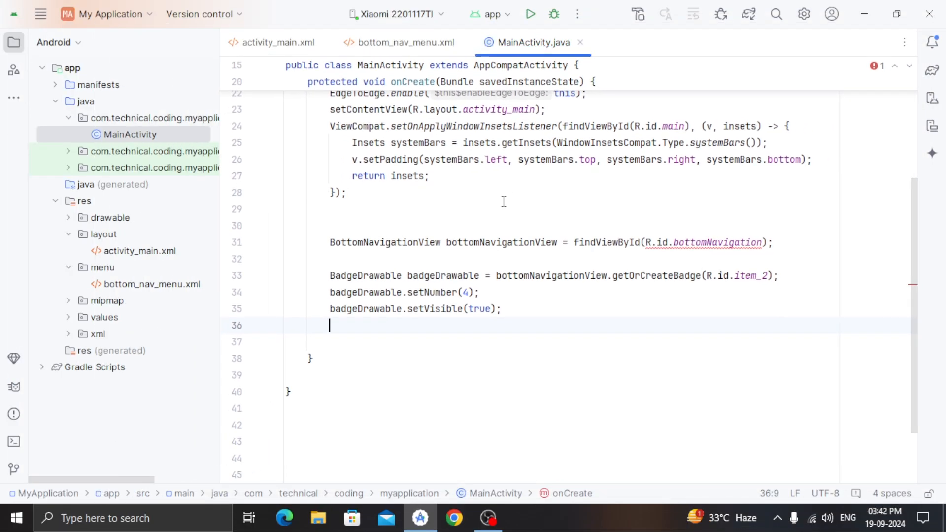
left_click(530, 14)
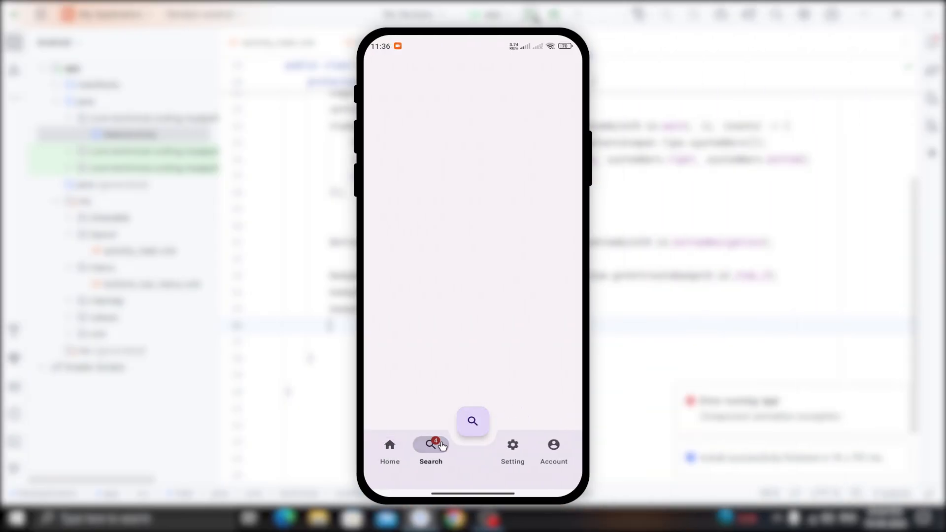
mouse_move(513, 380)
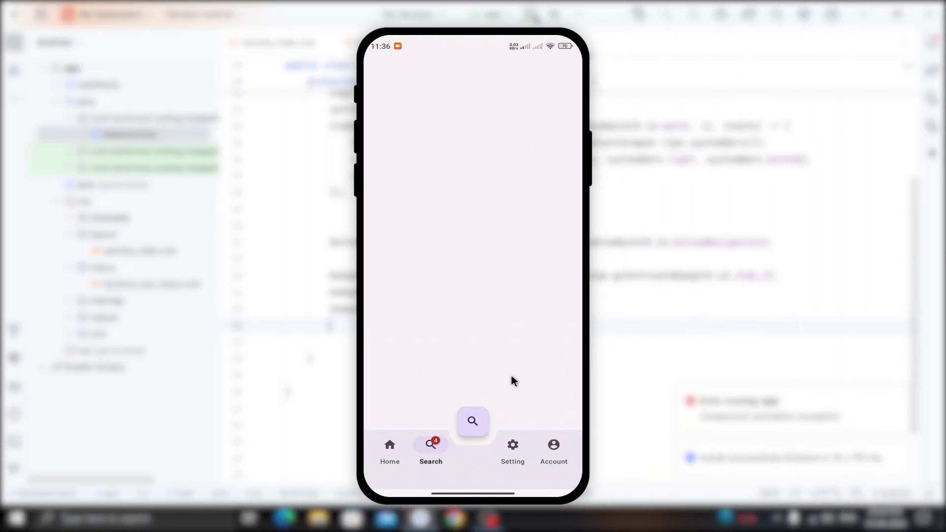
mouse_move(494, 392)
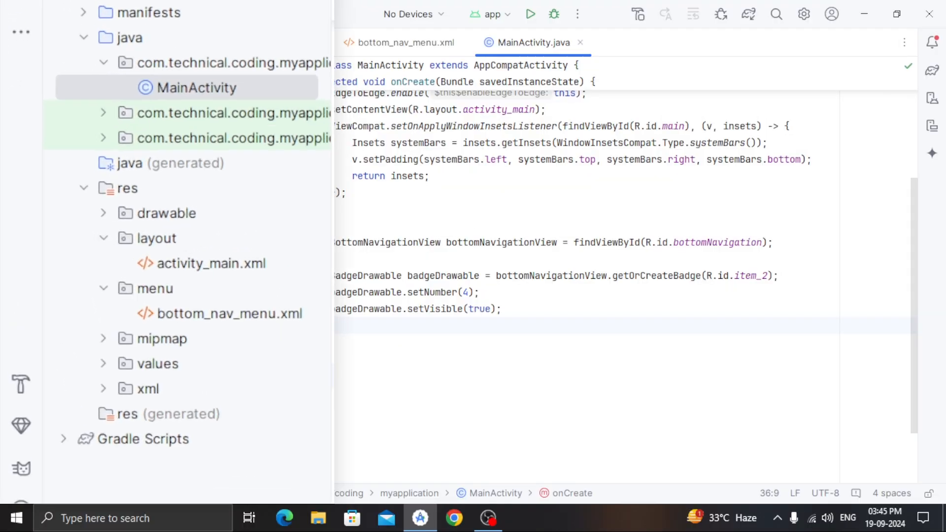
Change the themes.xml parent from Material3 to MaterialComponents, then reopen activity_main.xml.
left_click(103, 363)
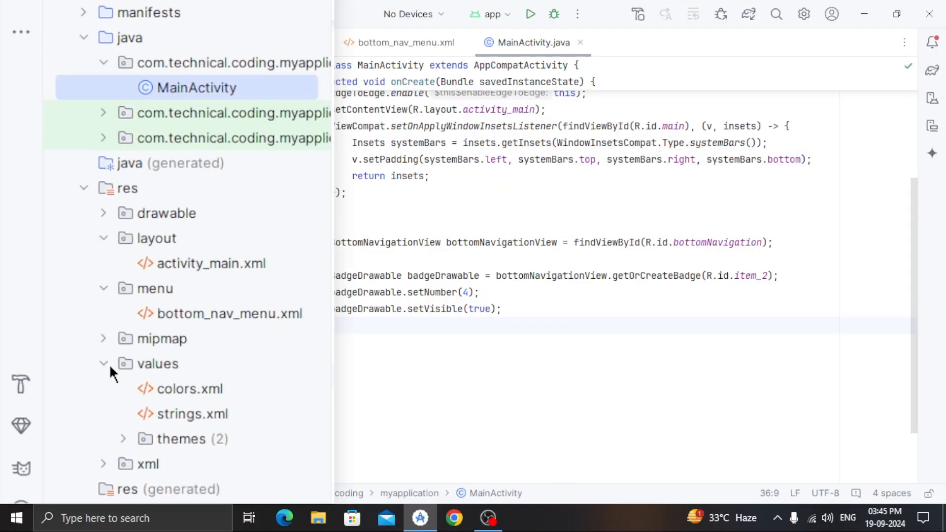
left_click(123, 438)
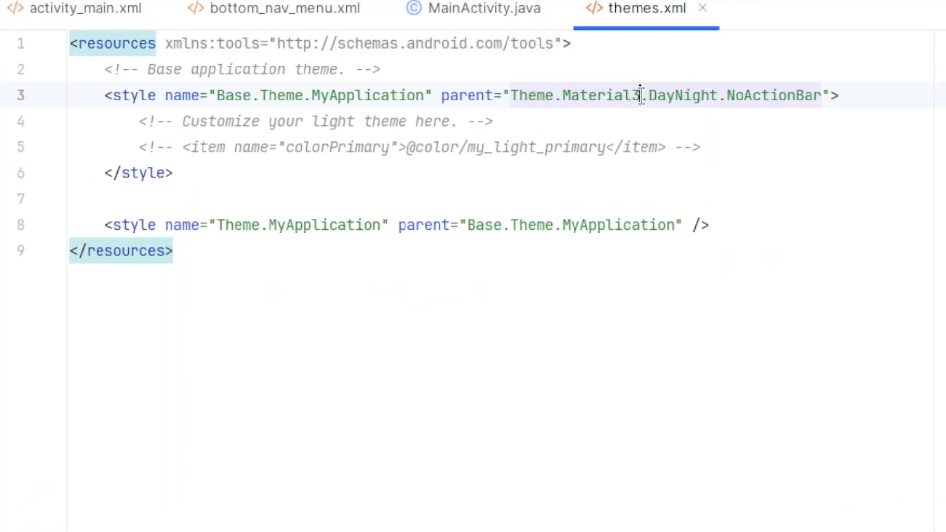
key("Backspace")
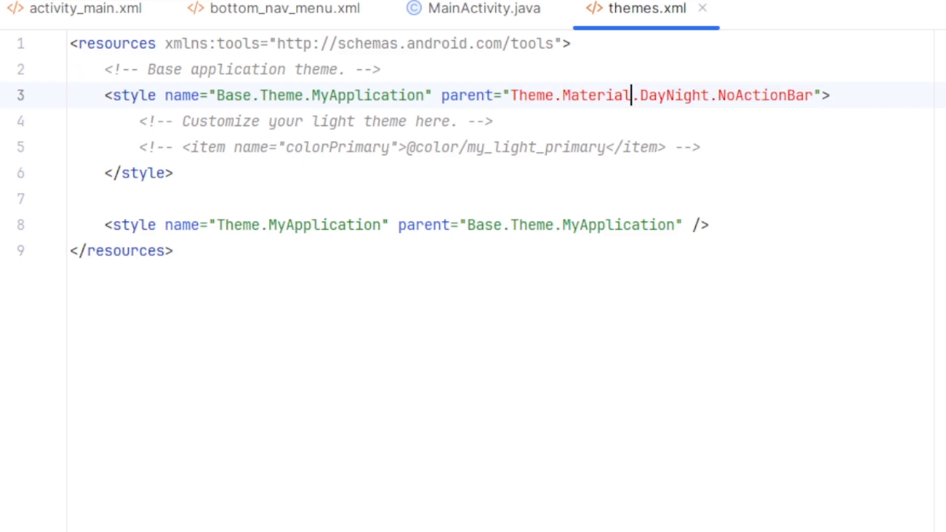
type("Components")
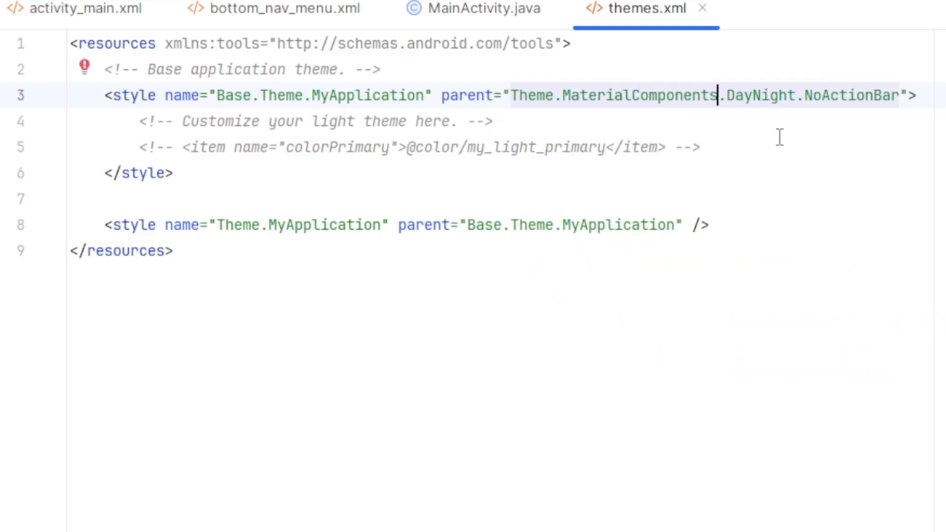
left_click(278, 42)
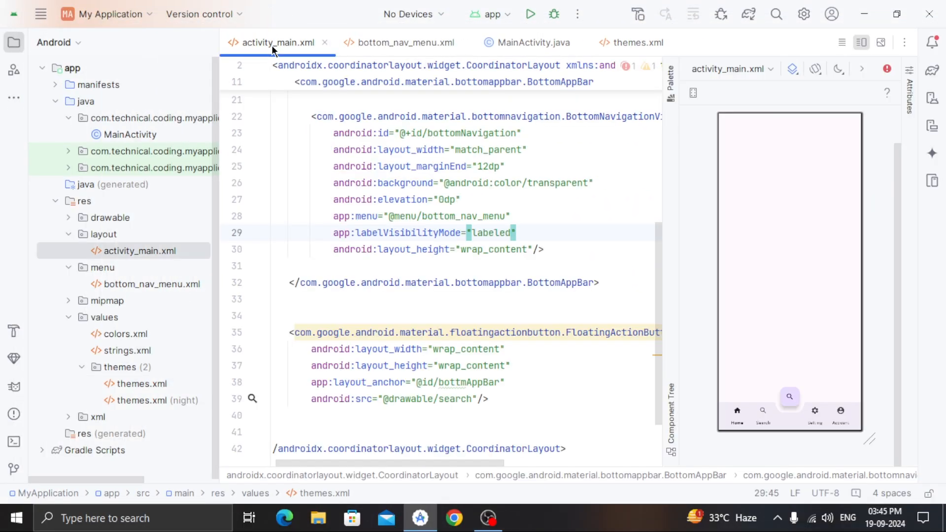